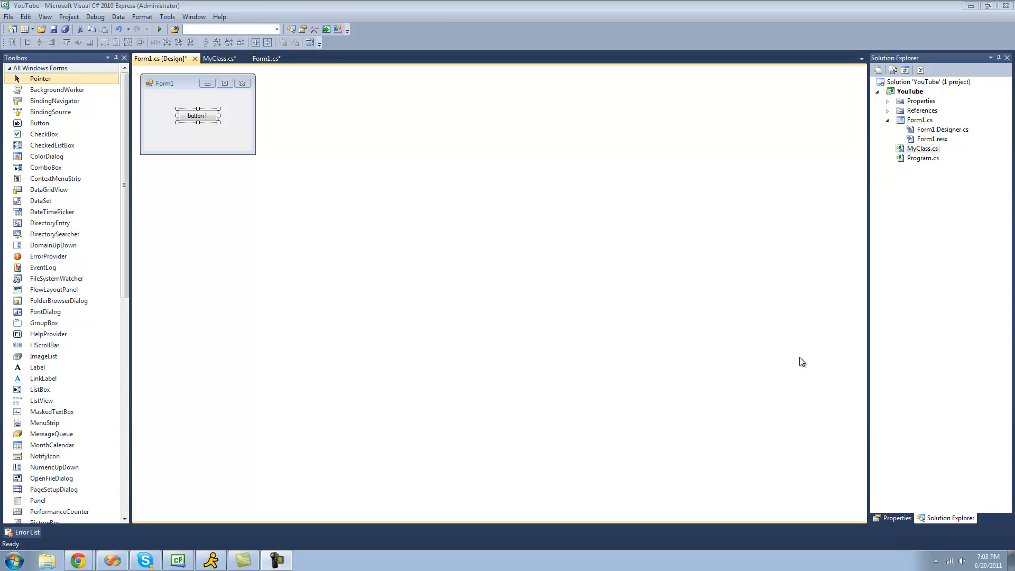
mouse_move(212, 111)
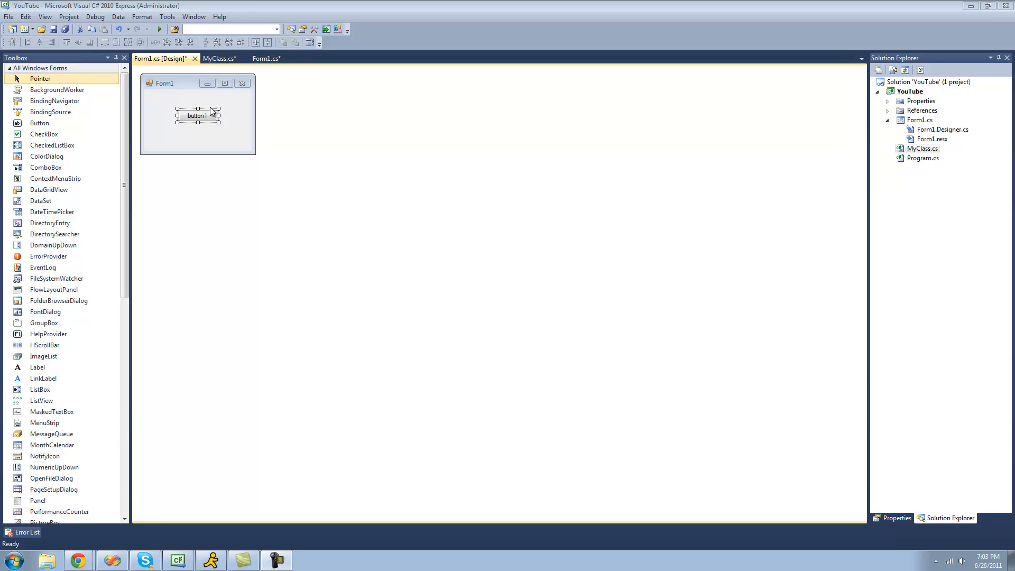
- View the empty MyClass class, then return to Form1.cs with its empty button1_Click handler
click(219, 58)
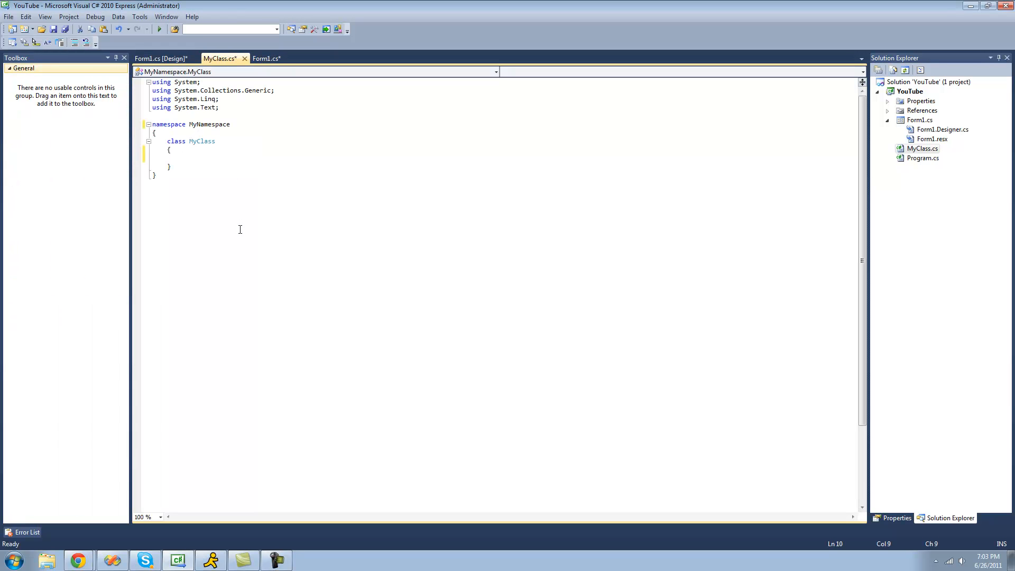
mouse_move(281, 226)
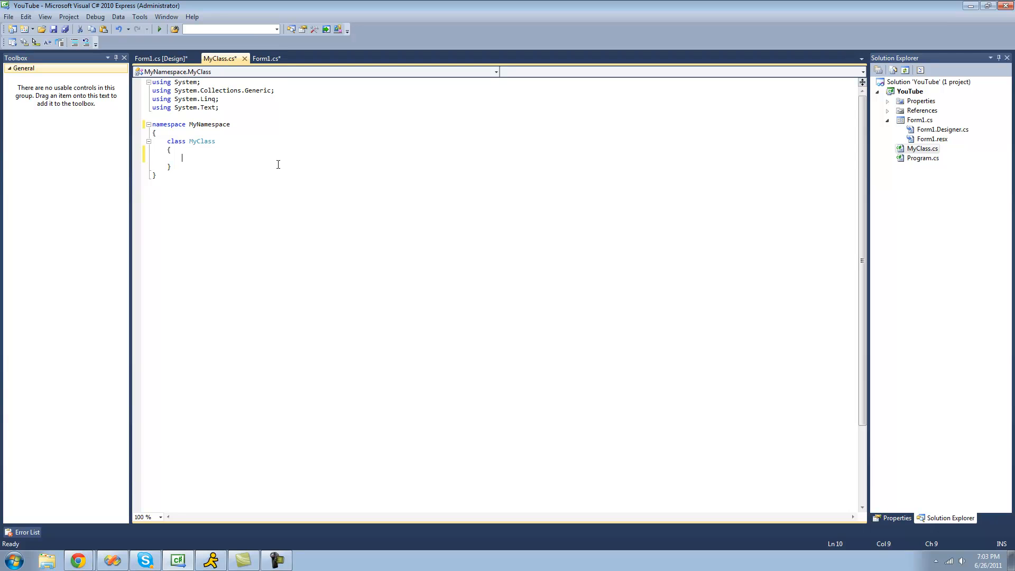
click(267, 58)
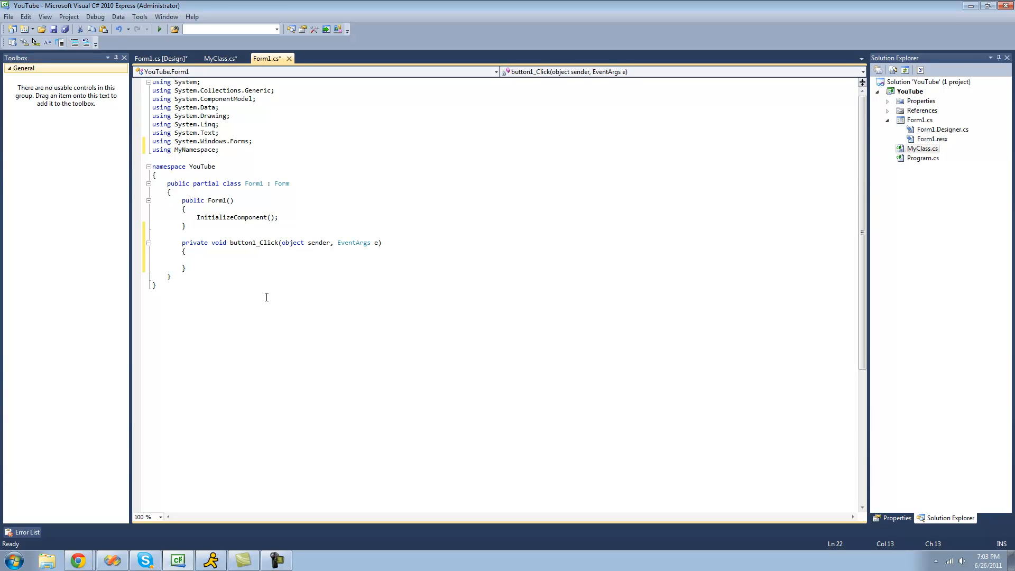
- Write "MyClass mc = new MyClass();" inside the button1_Click handler
click(197, 259)
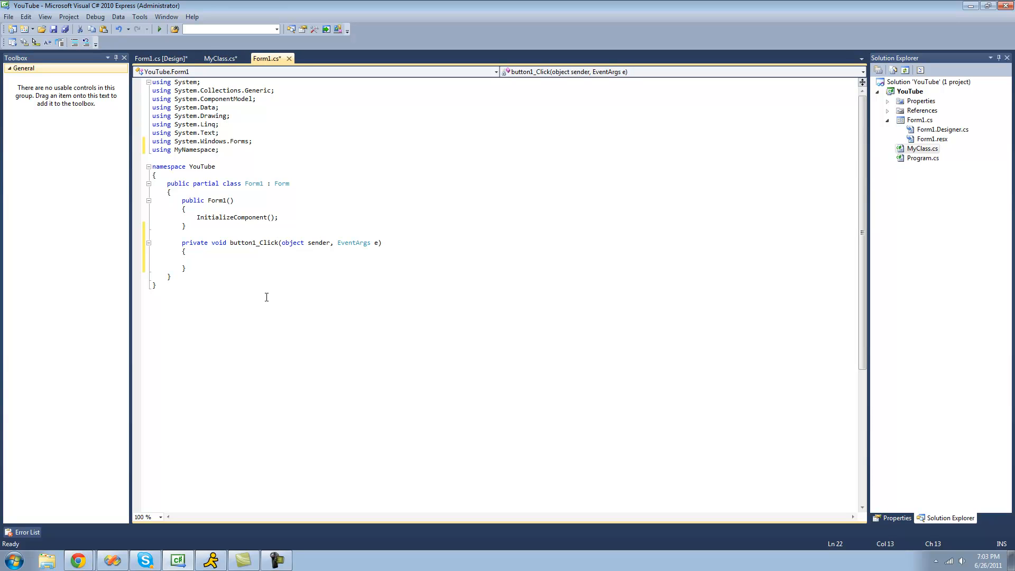
text(MyClass)
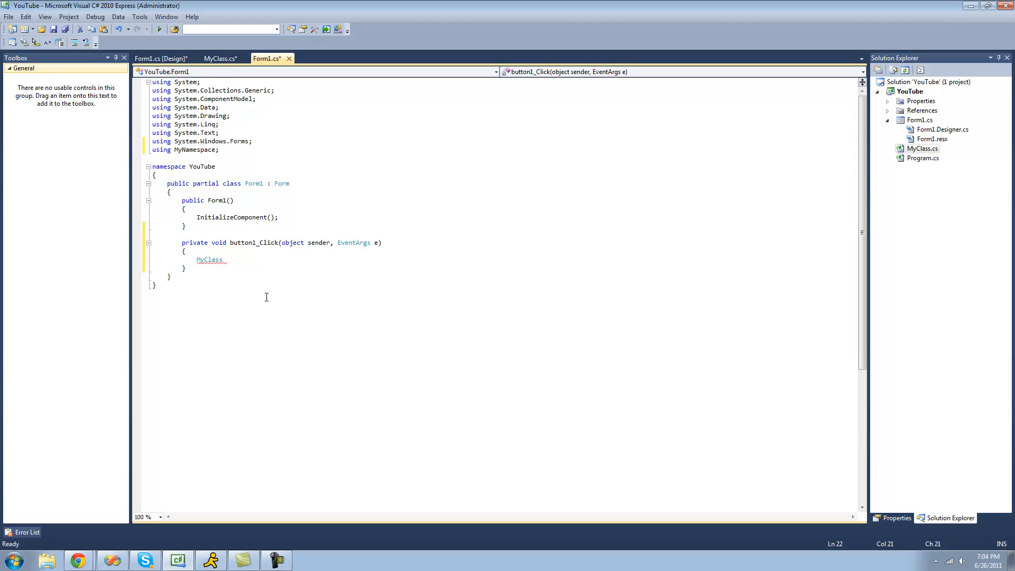
text(mc)
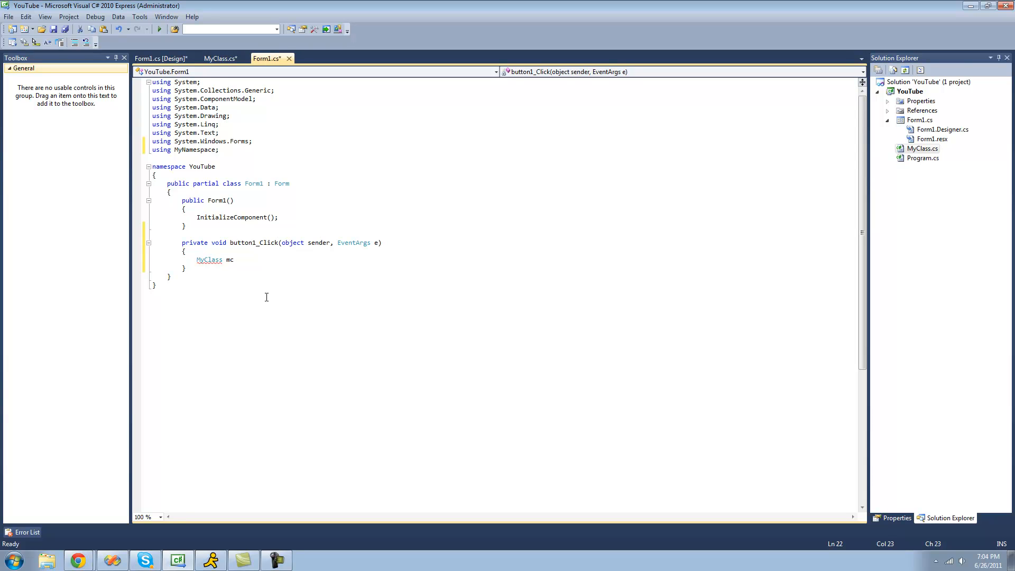
text(=)
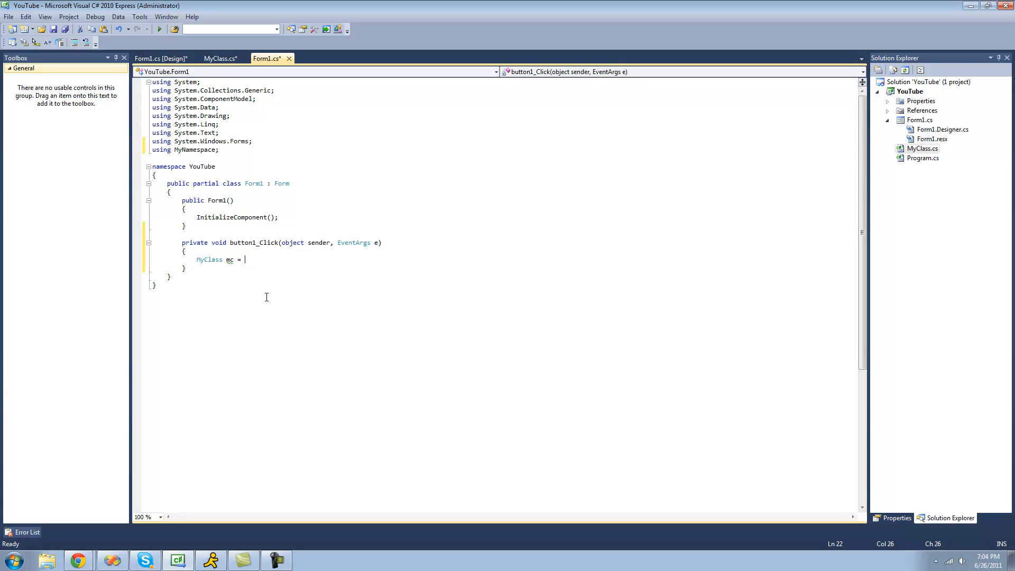
text(new MyClass()
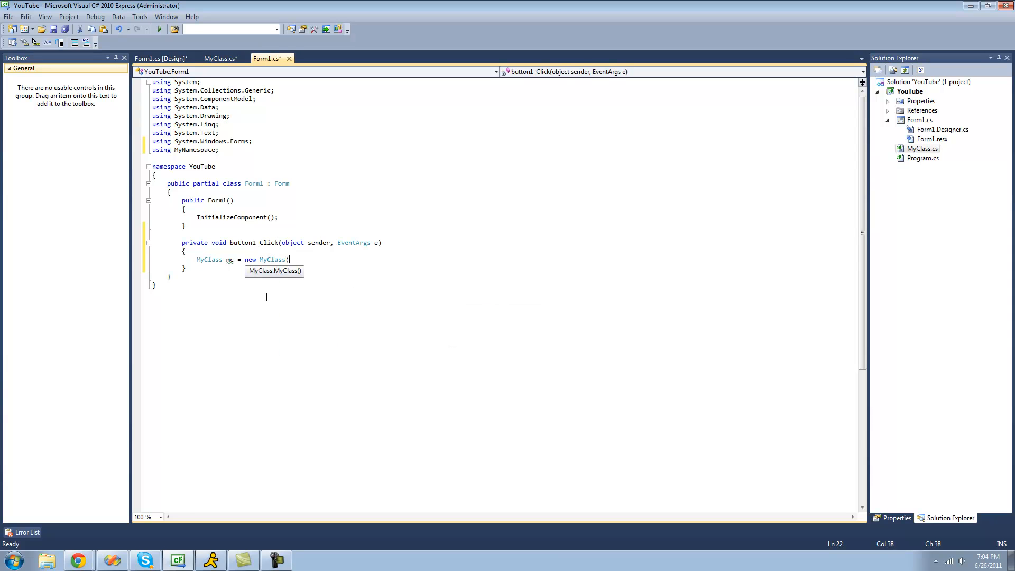
text();)
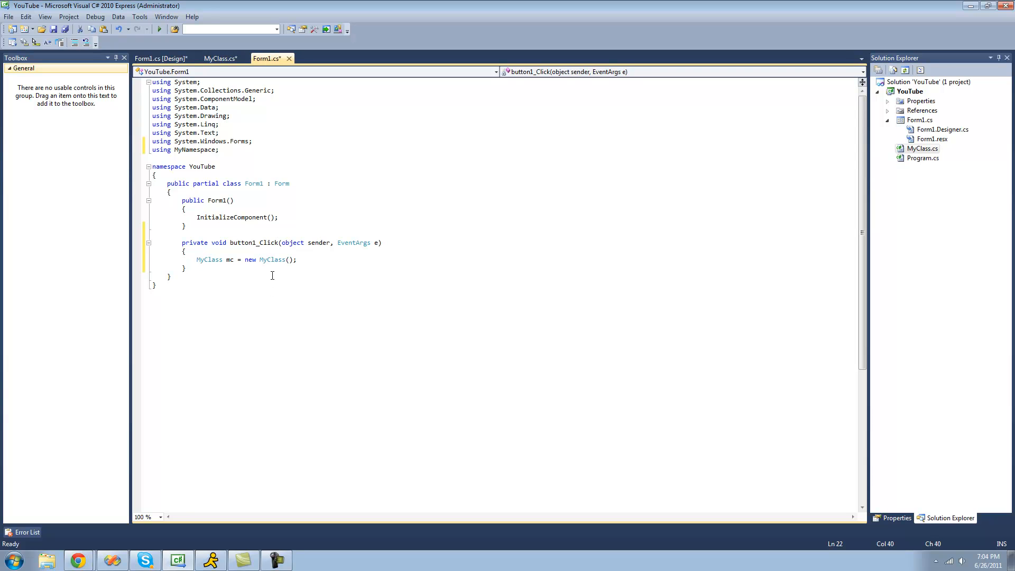
mouse_move(327, 260)
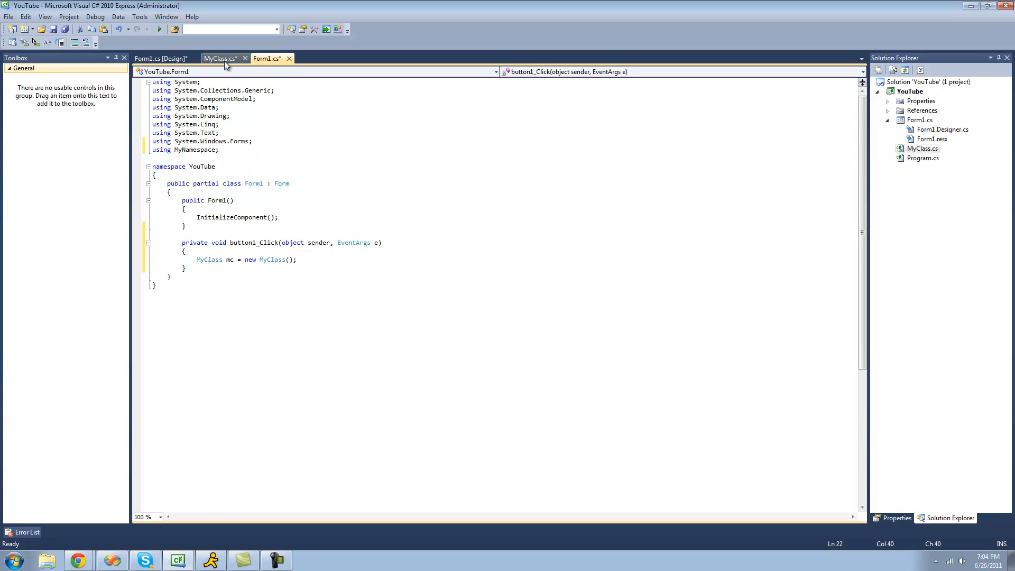
- Switch to MyClass.cs and place the caret inside the empty class body
click(220, 58)
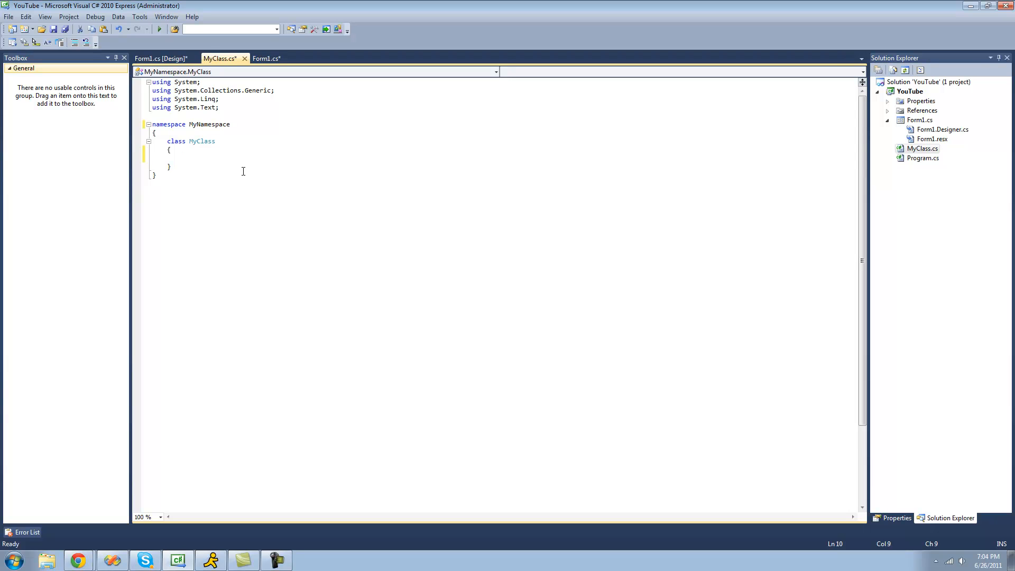
click(183, 158)
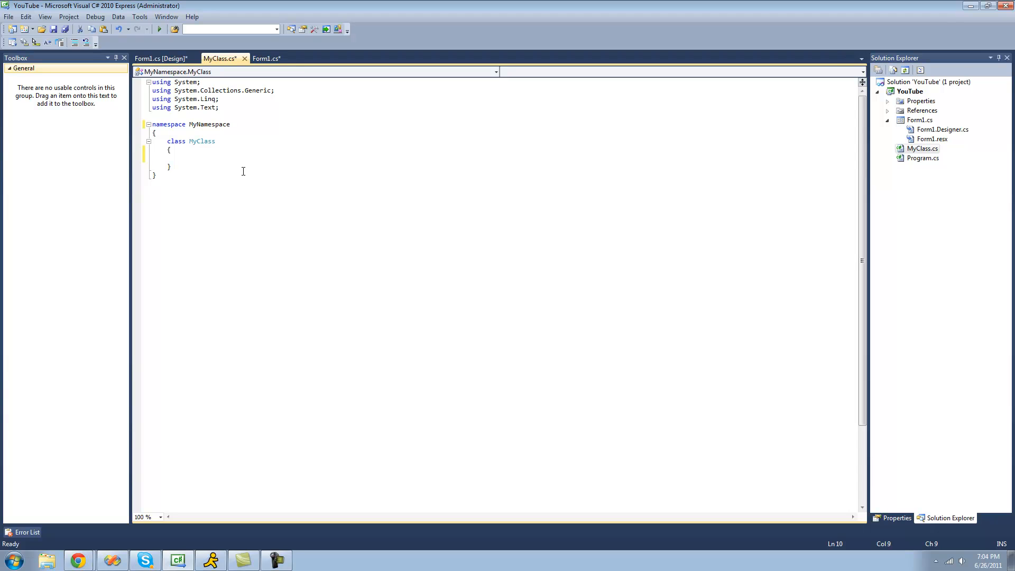
click(183, 158)
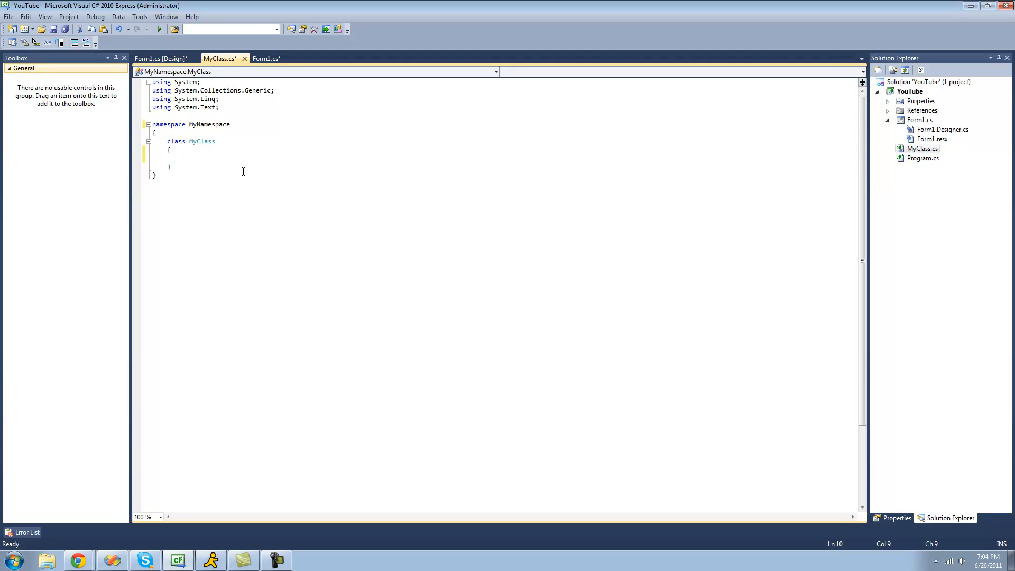
- Insert an empty public MyClass() constructor via the ctor snippet and point out public and MyClass
text(ctor)
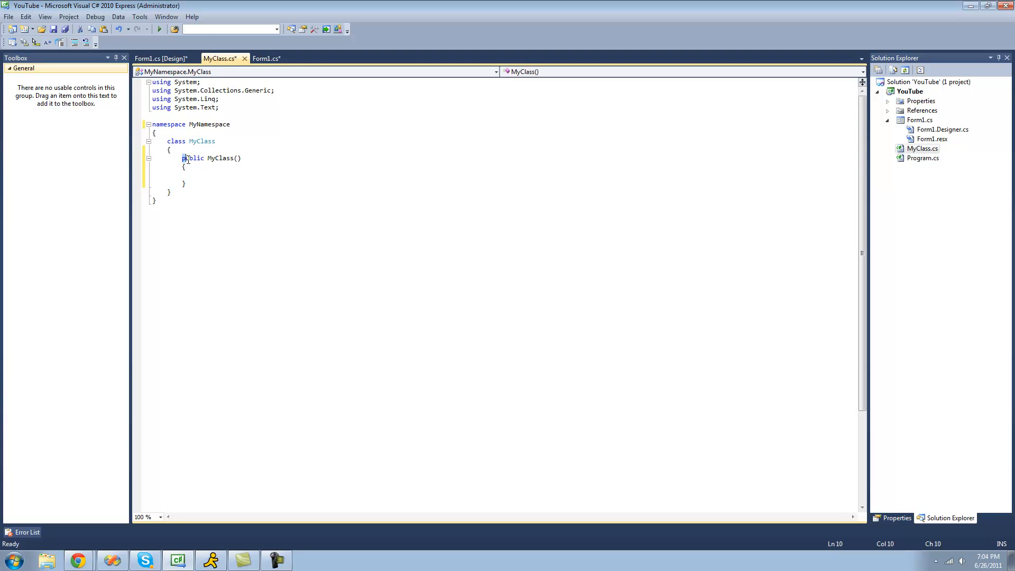
double_click(192, 157)
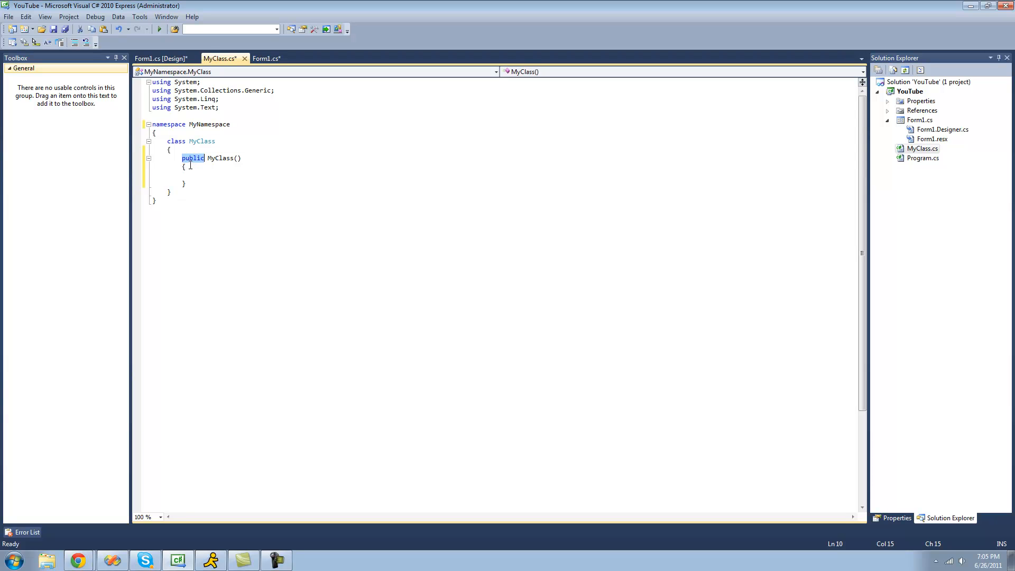
click(207, 157)
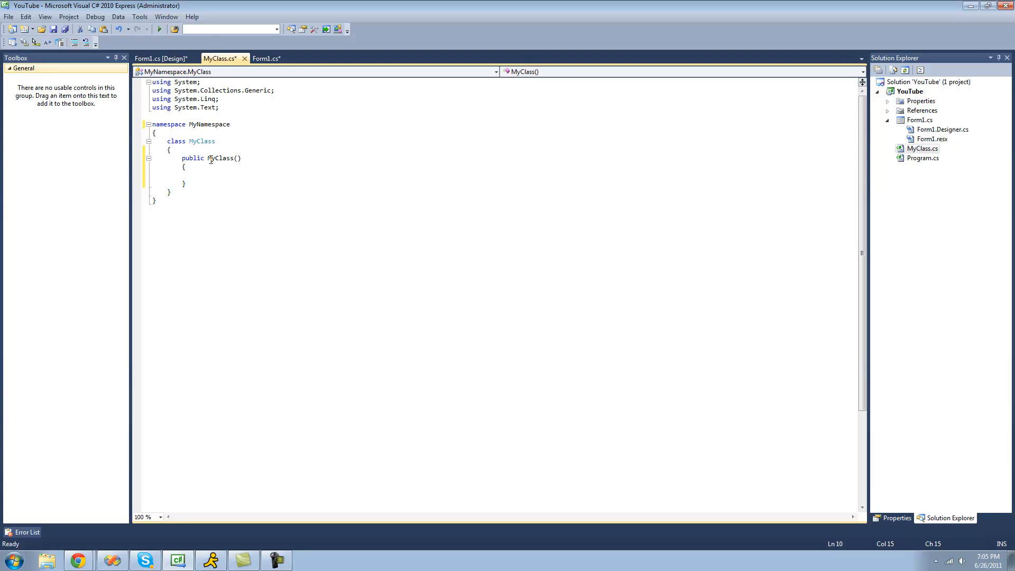
double_click(223, 157)
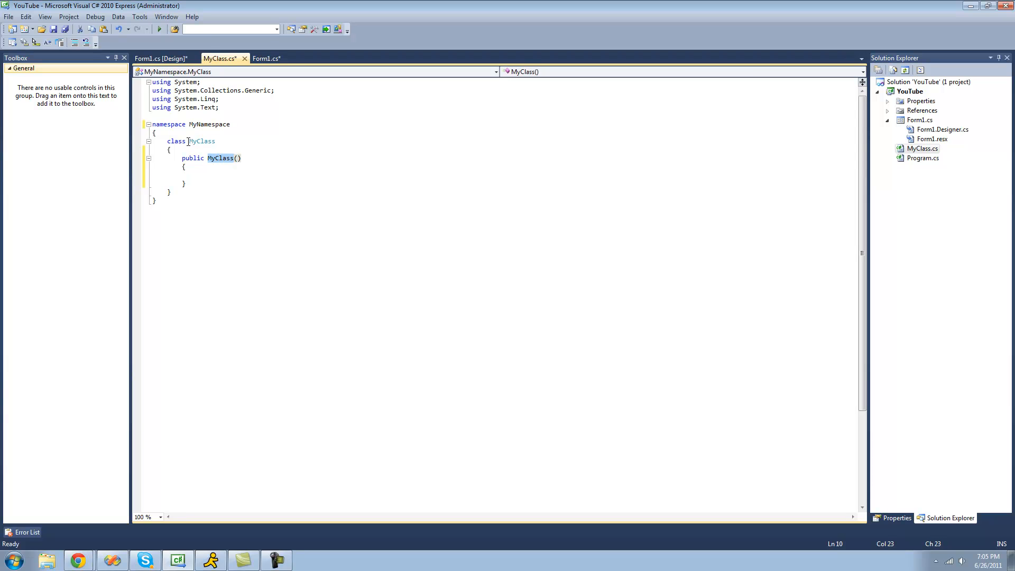
click(196, 175)
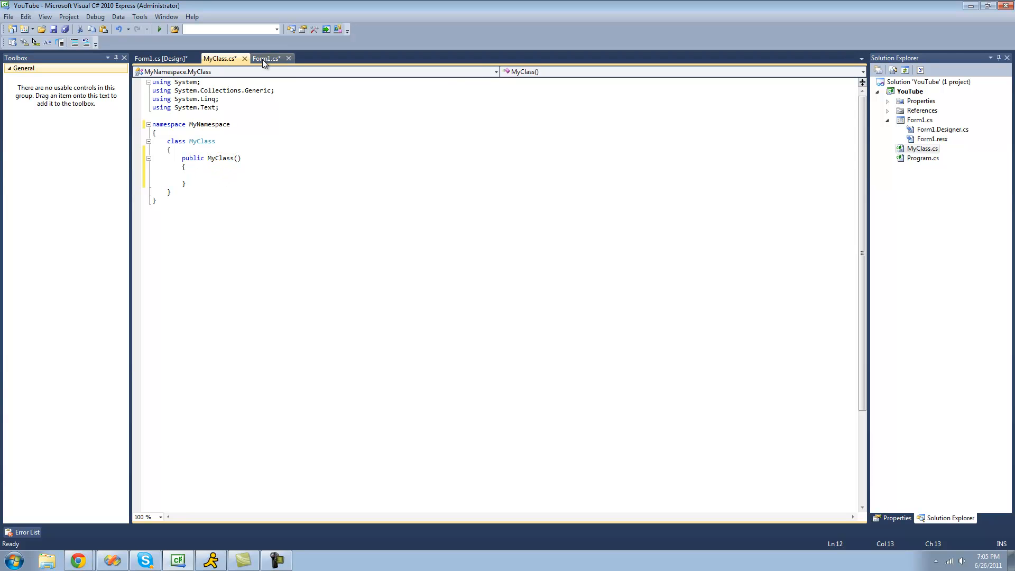
click(267, 58)
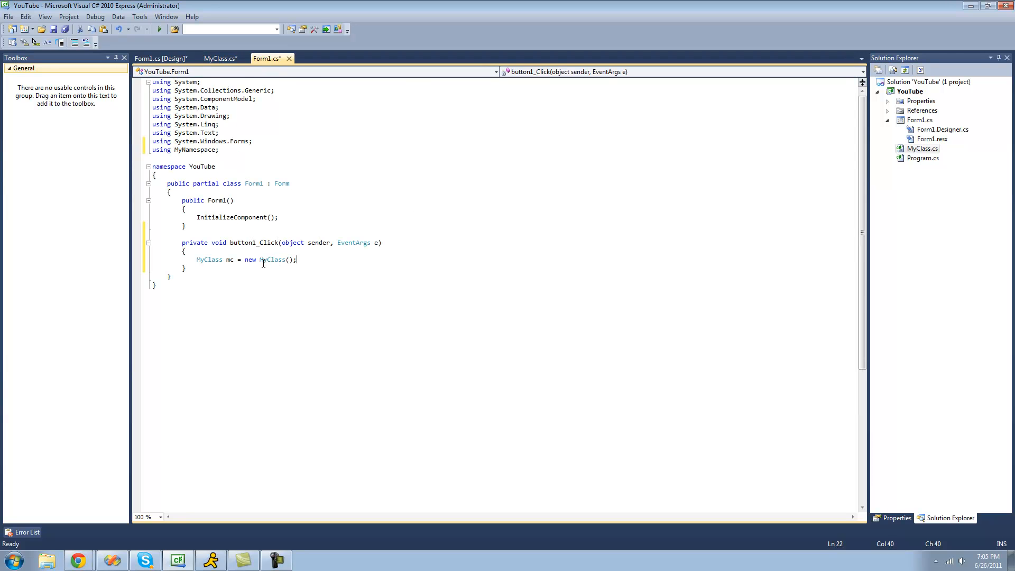
double_click(272, 260)
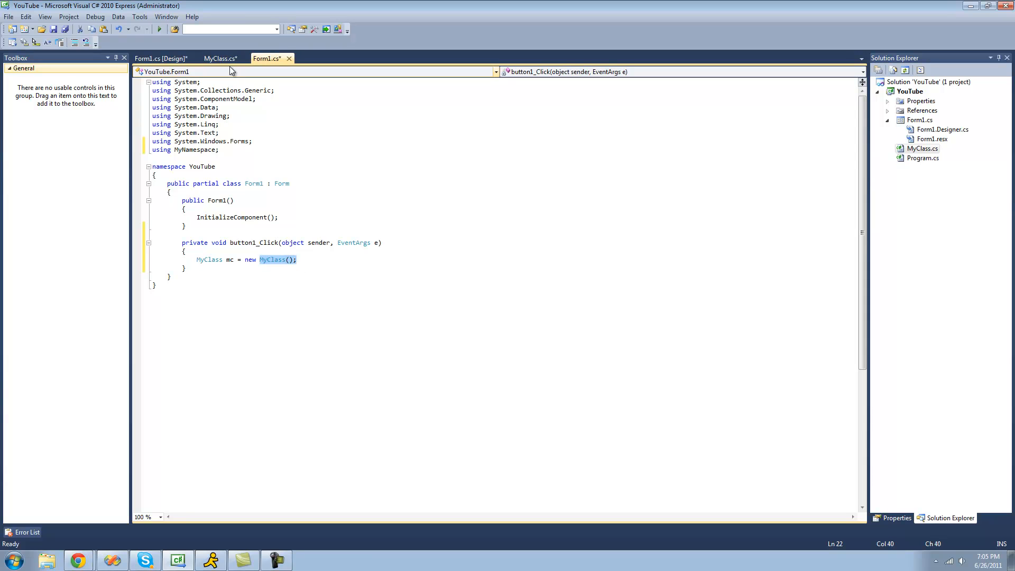
click(220, 58)
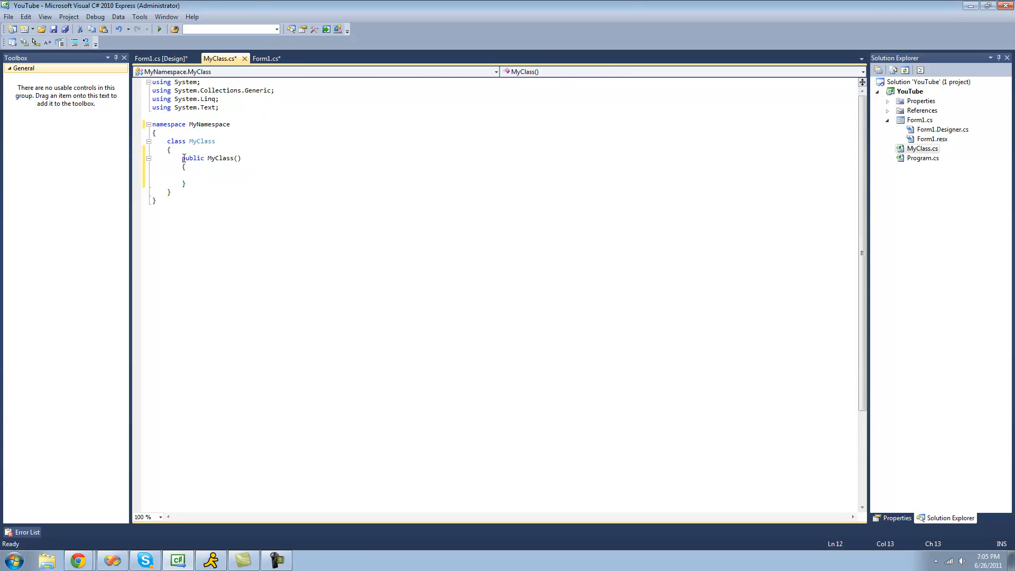
drag(182, 158, 184, 183)
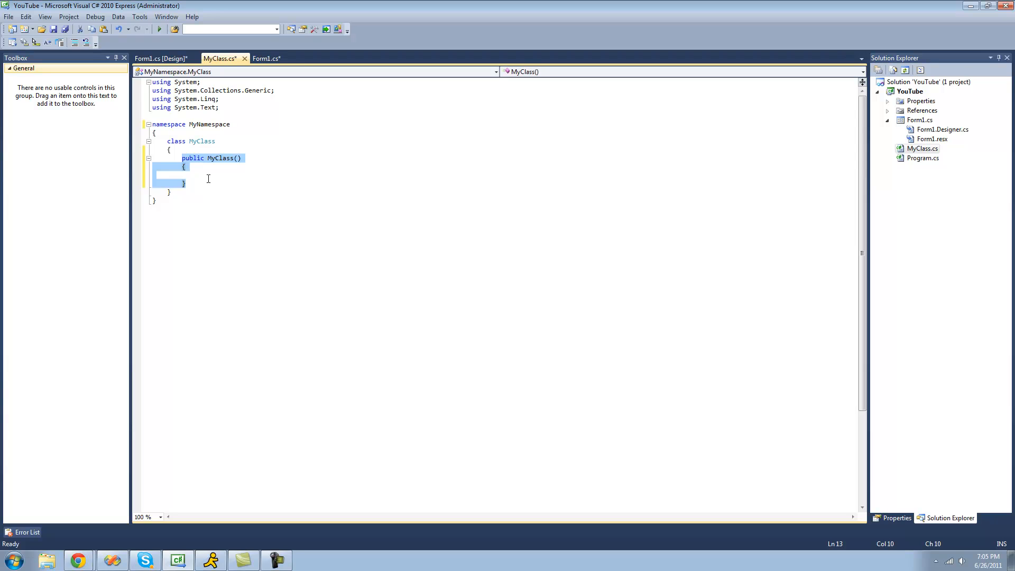
click(250, 158)
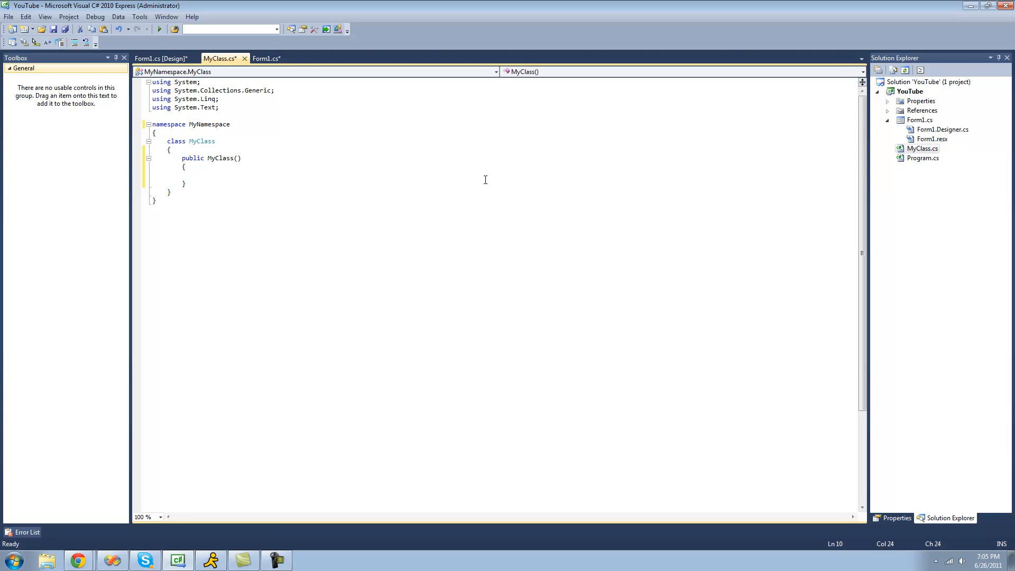
mouse_move(212, 158)
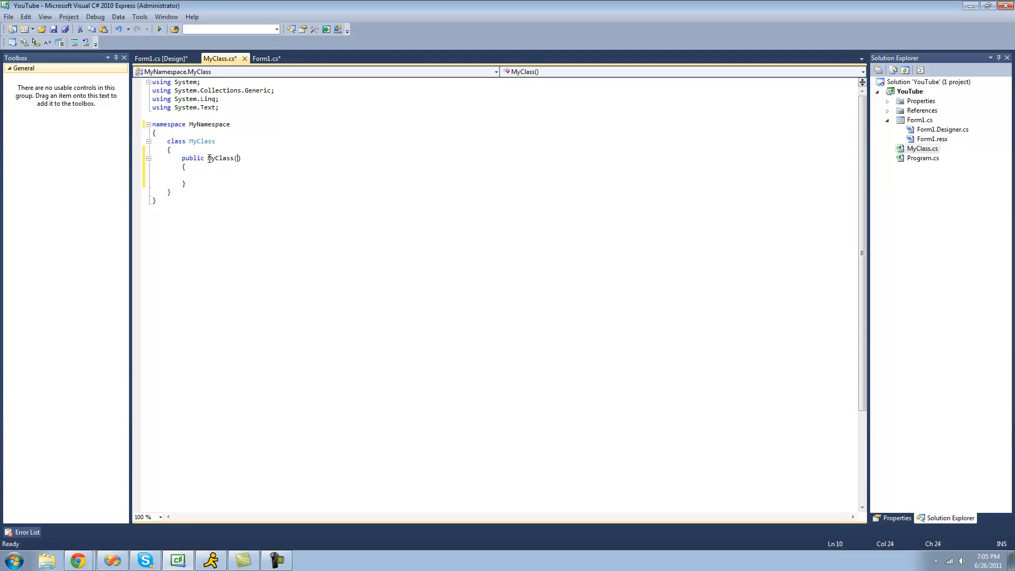
- Add a "string name" parameter to the MyClass constructor
text(string na)
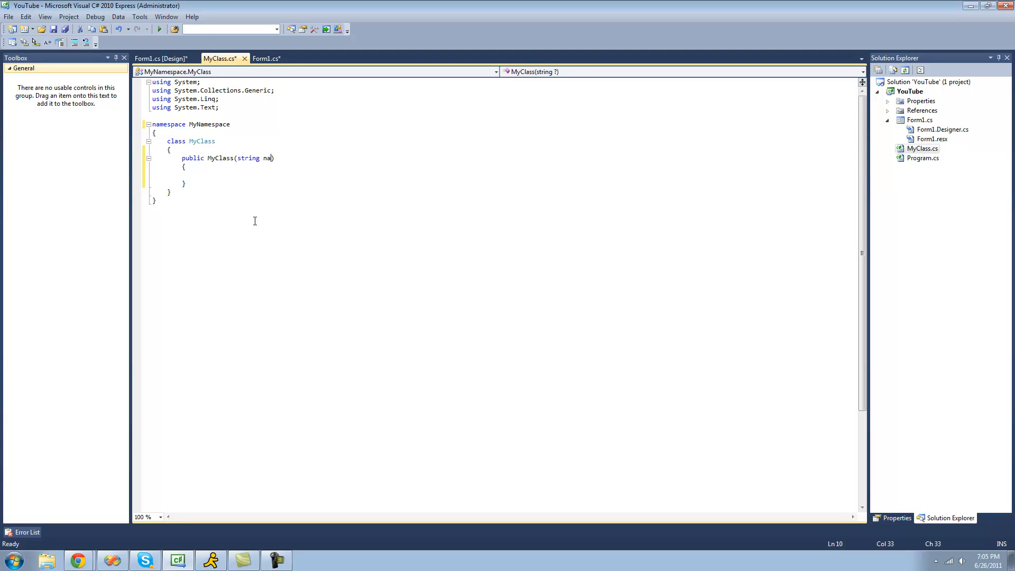
text(me)
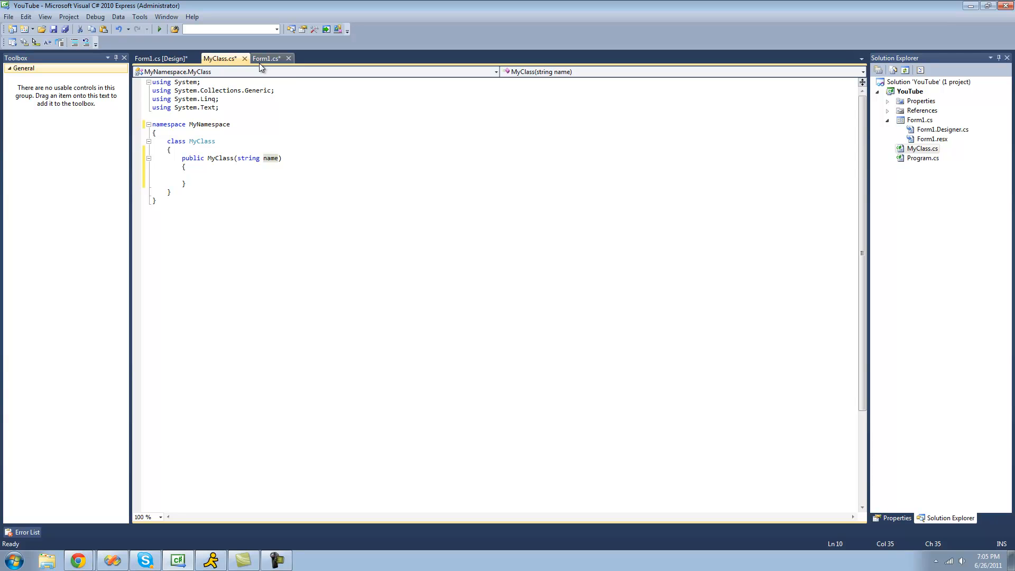
click(266, 58)
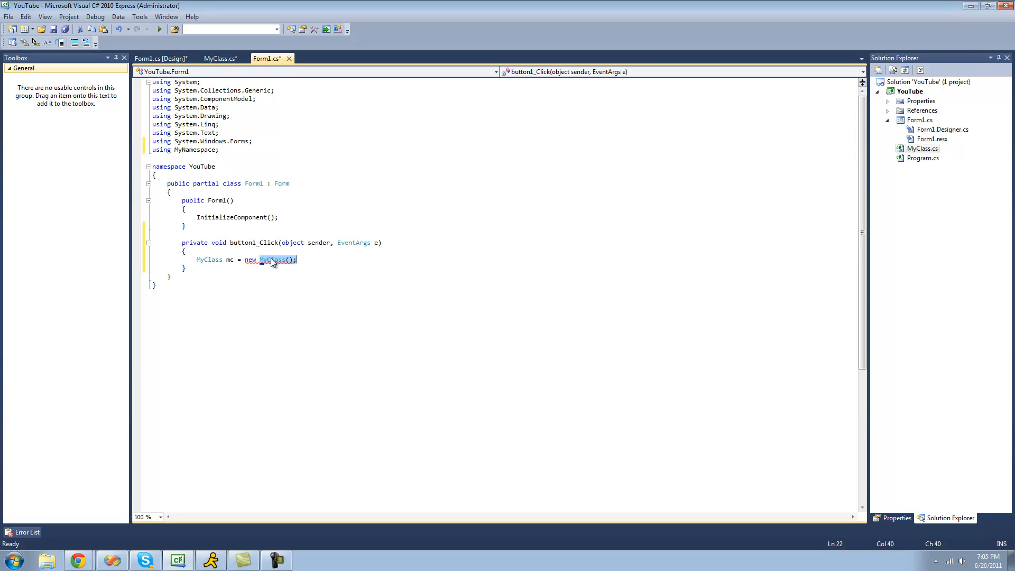
mouse_move(272, 261)
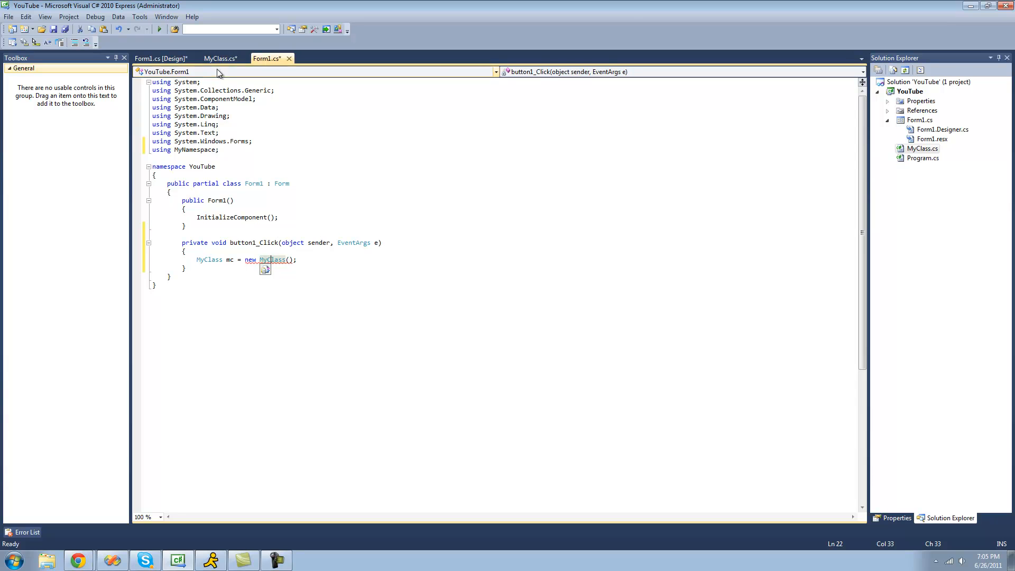
click(220, 59)
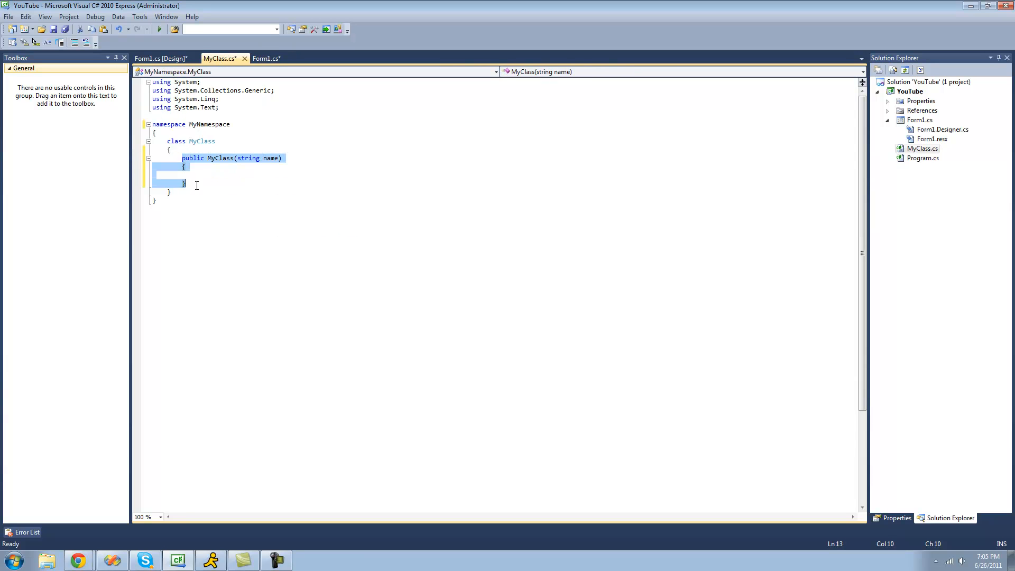
click(201, 177)
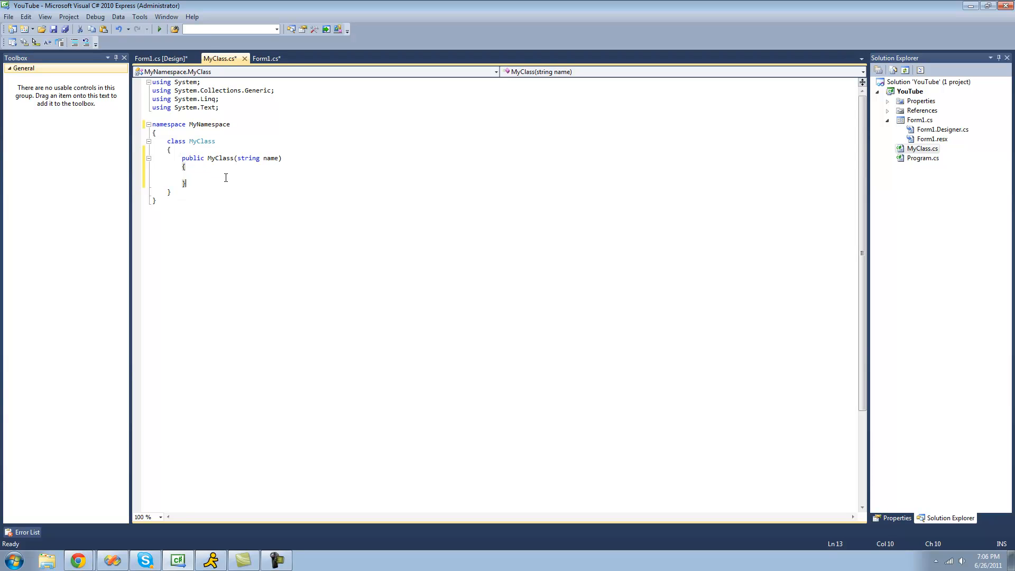
mouse_move(236, 158)
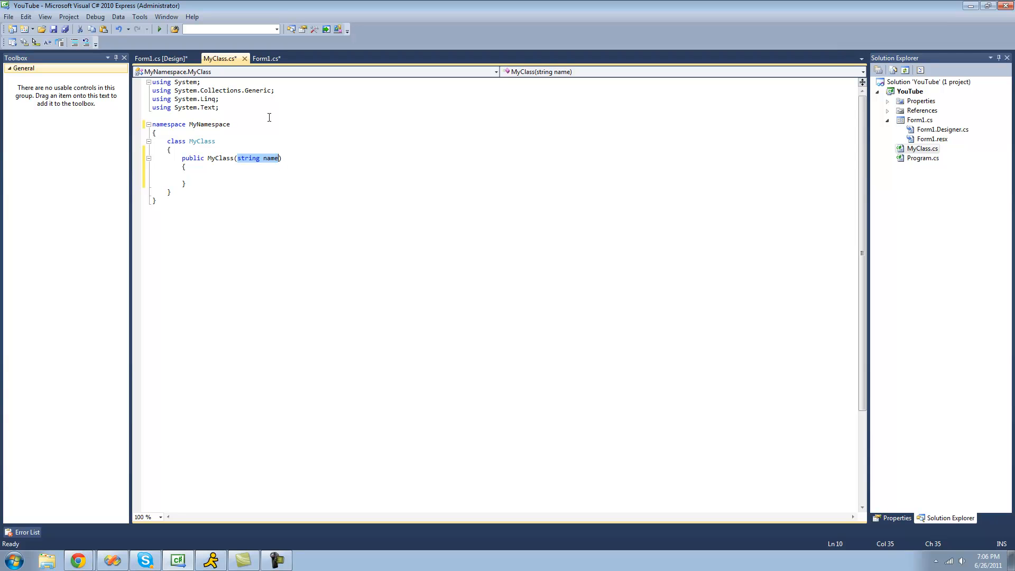
click(266, 59)
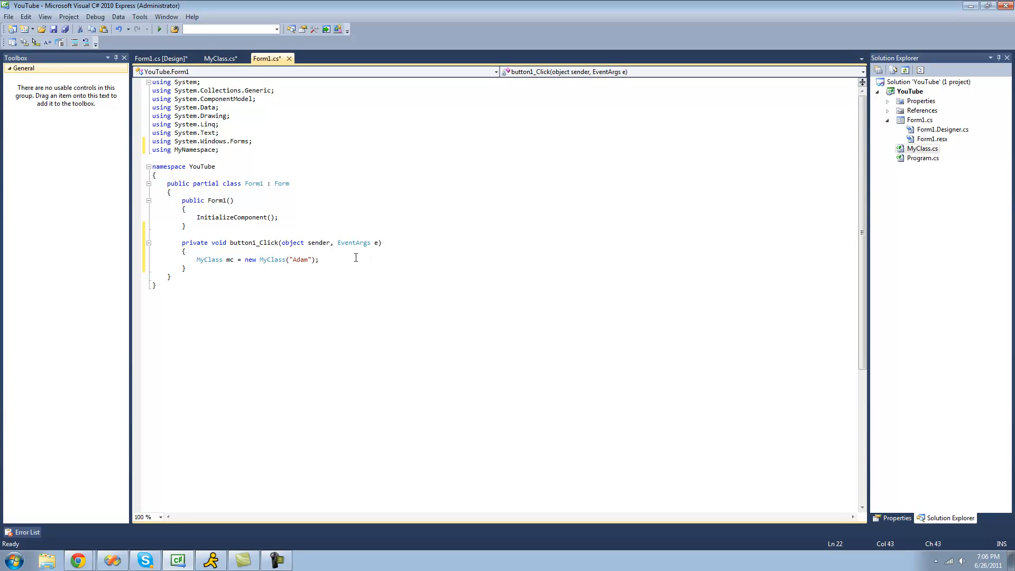
click(220, 58)
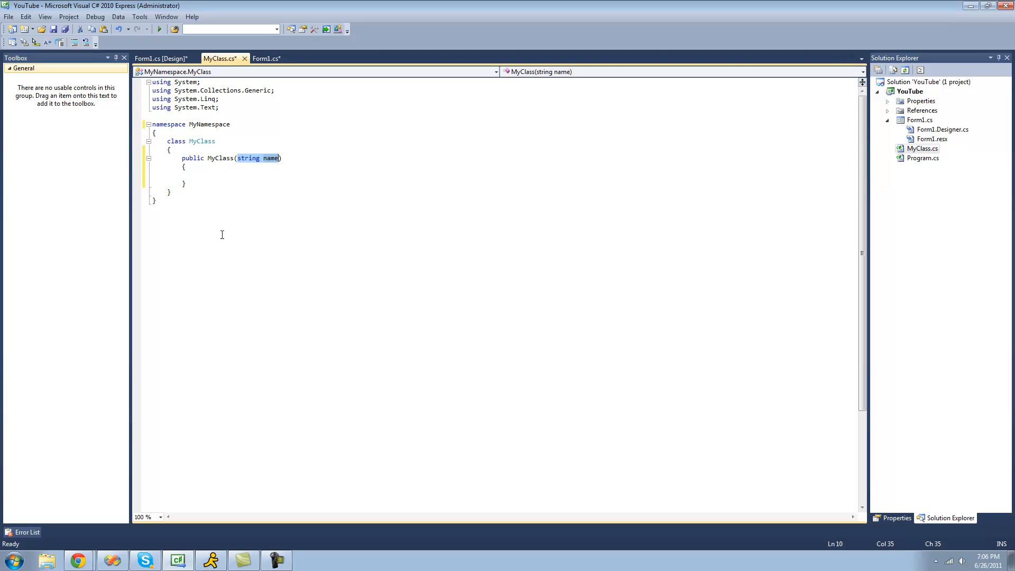
click(283, 157)
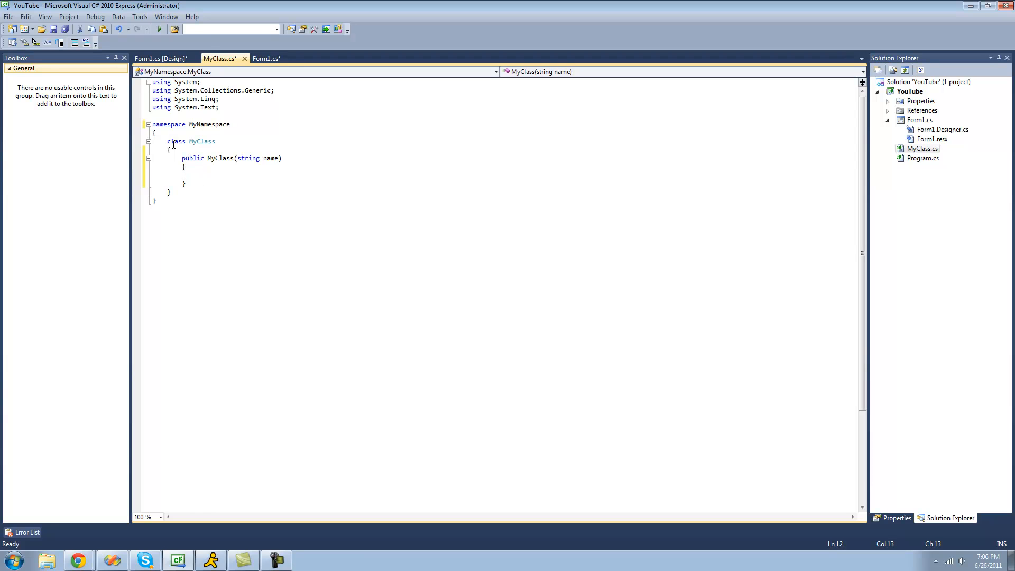
mouse_move(248, 158)
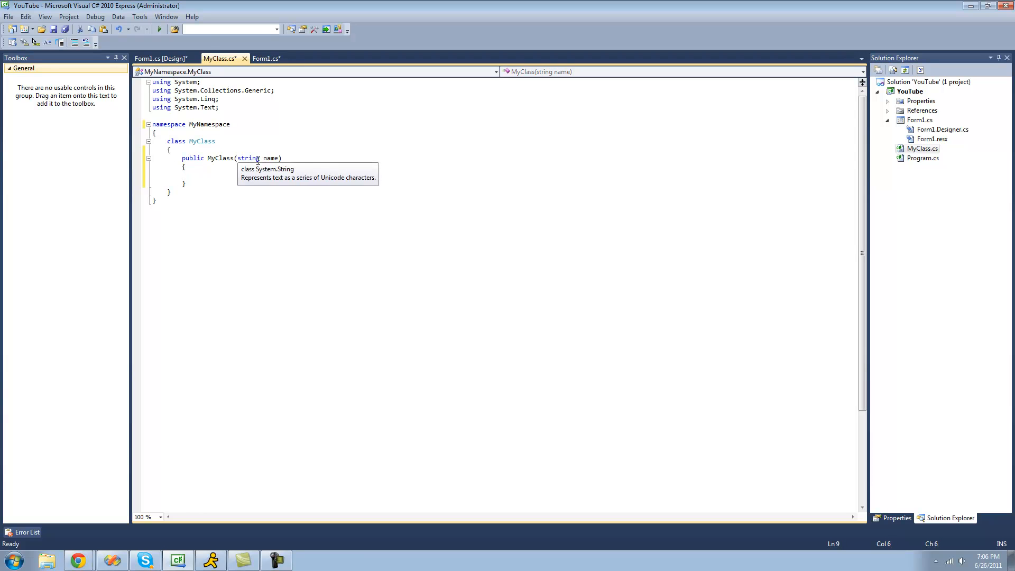
- Declare a "string Name;" field and assign "Name = name;" in the constructor
key(enter)
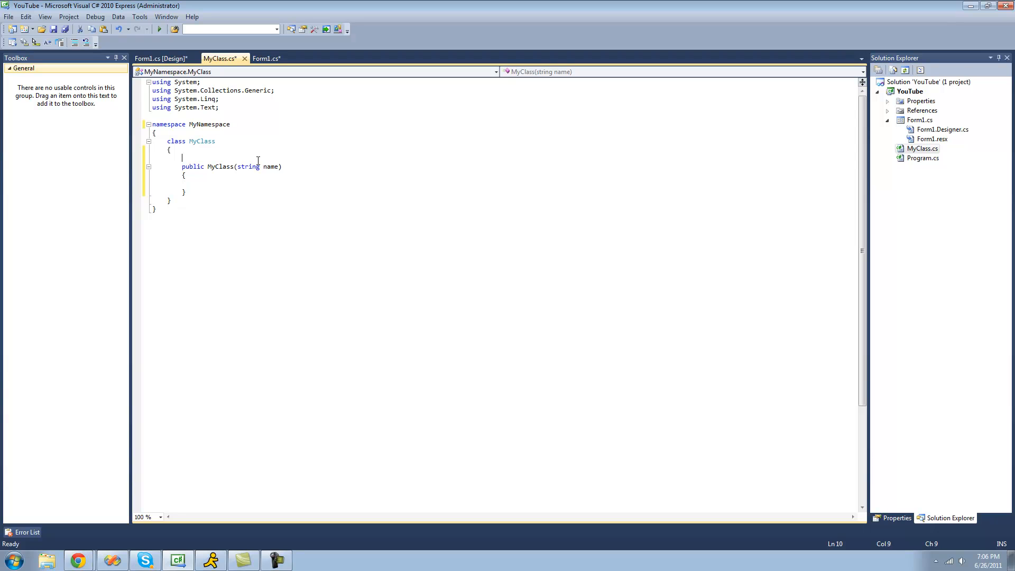
text(string)
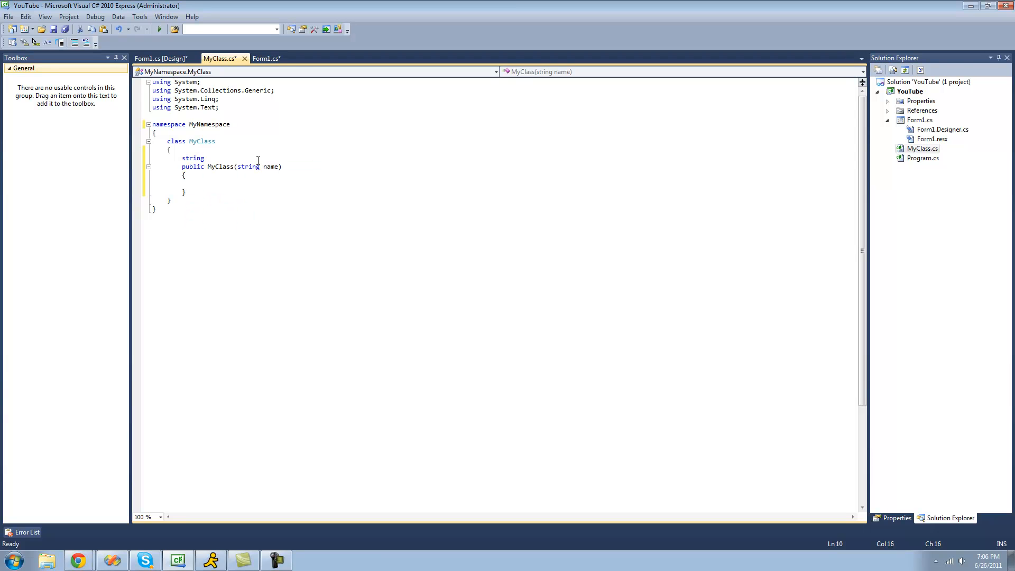
text(Name)
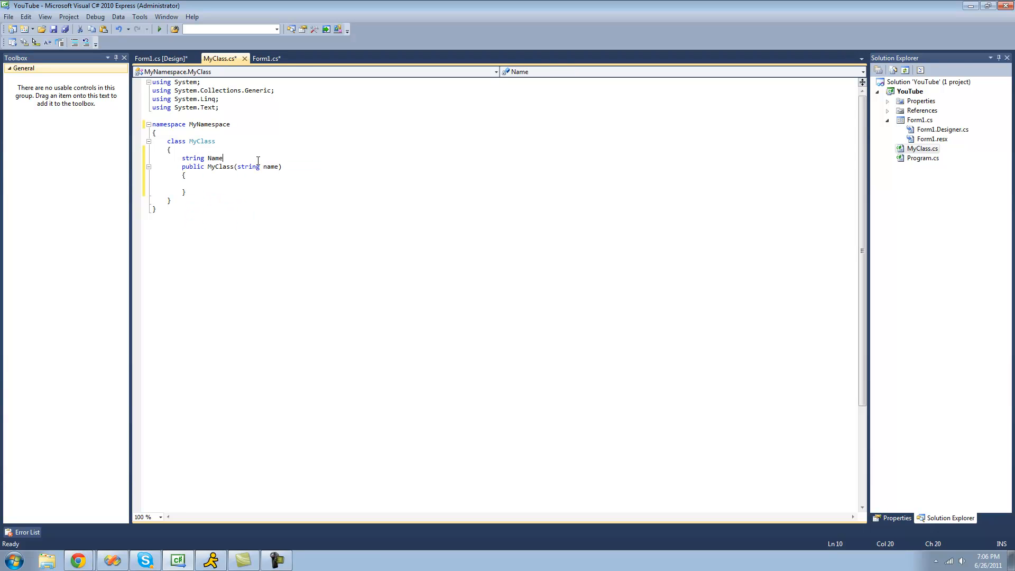
text(;)
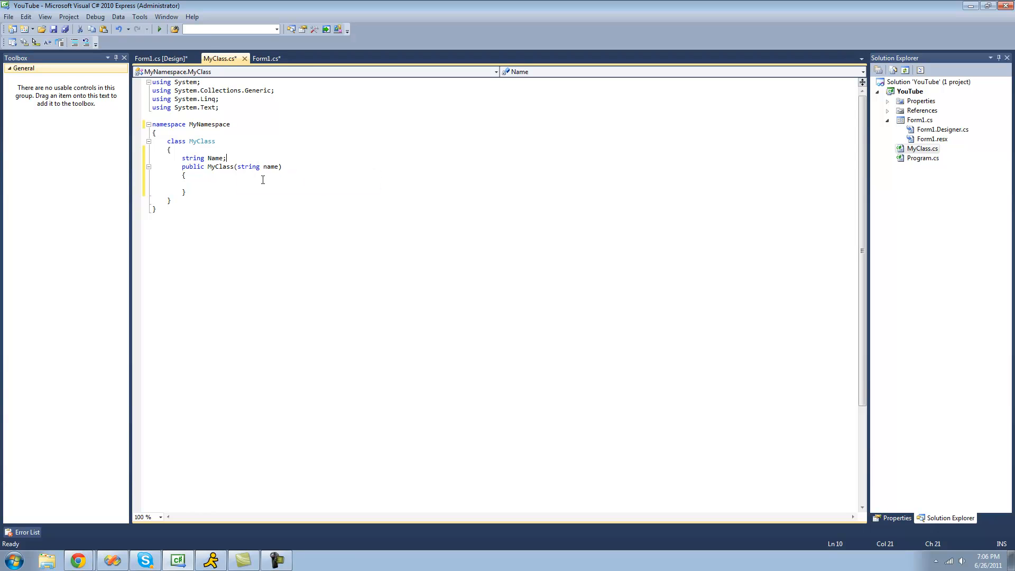
click(306, 183)
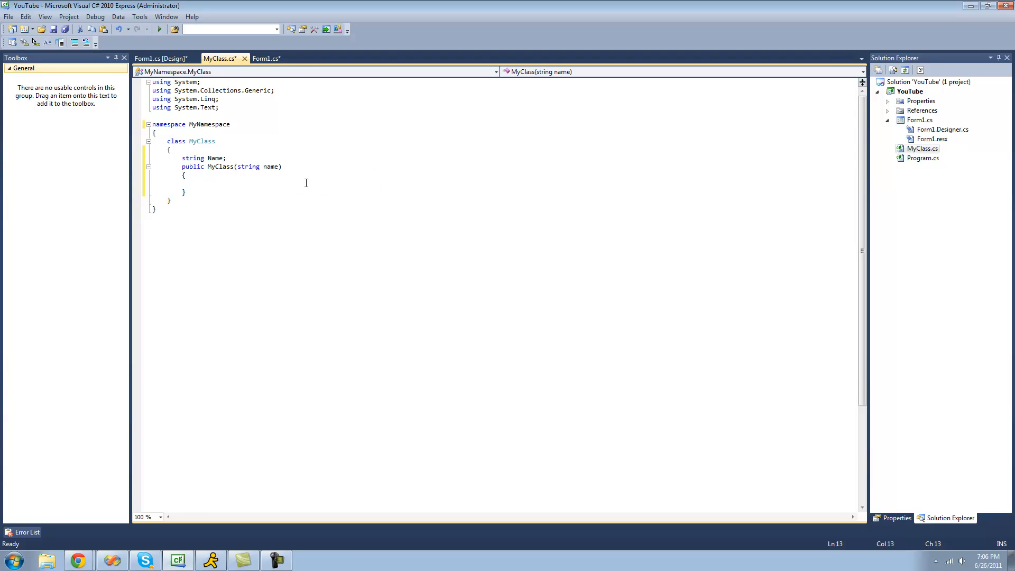
text(Name =)
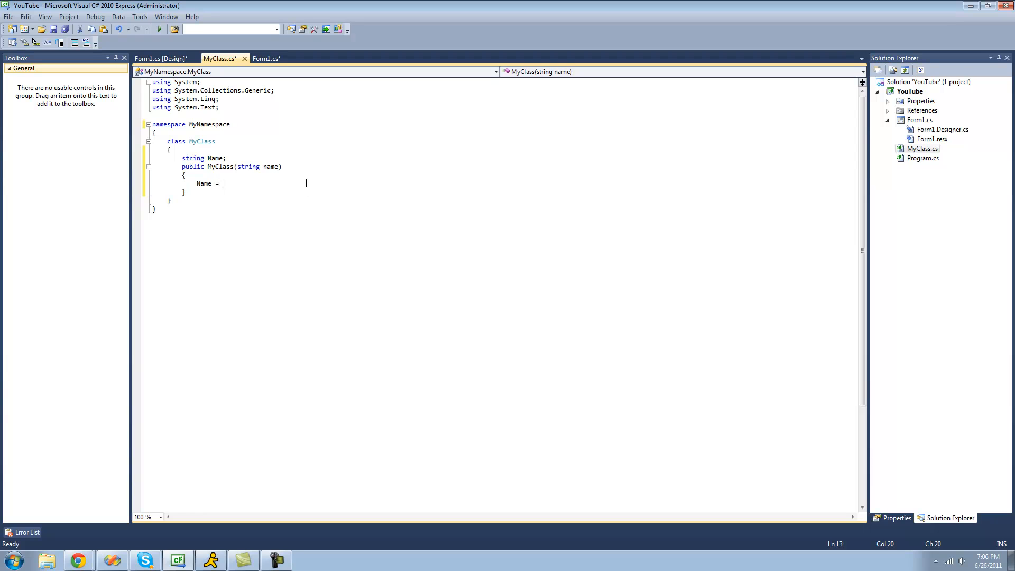
text(name;)
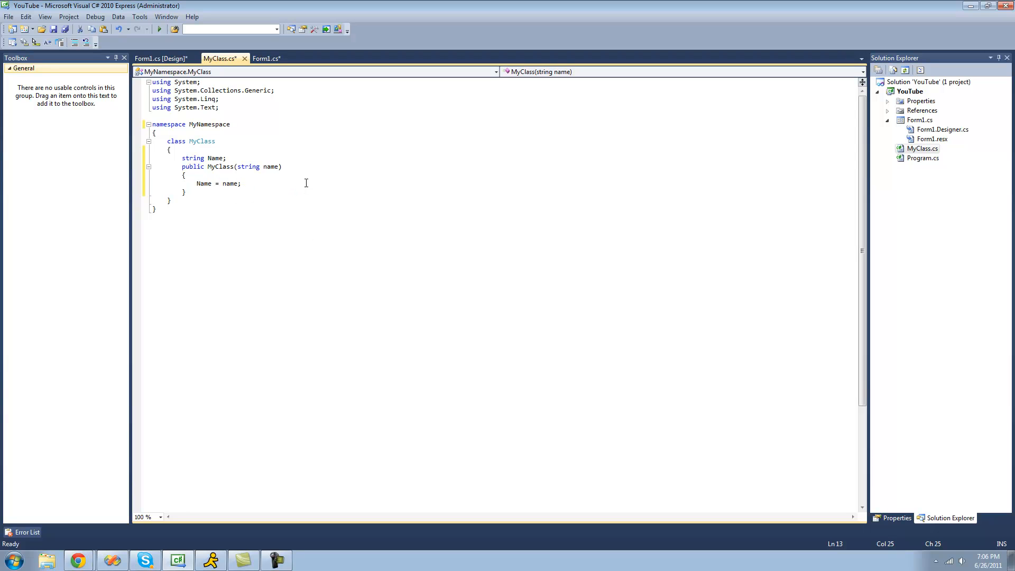
mouse_move(249, 166)
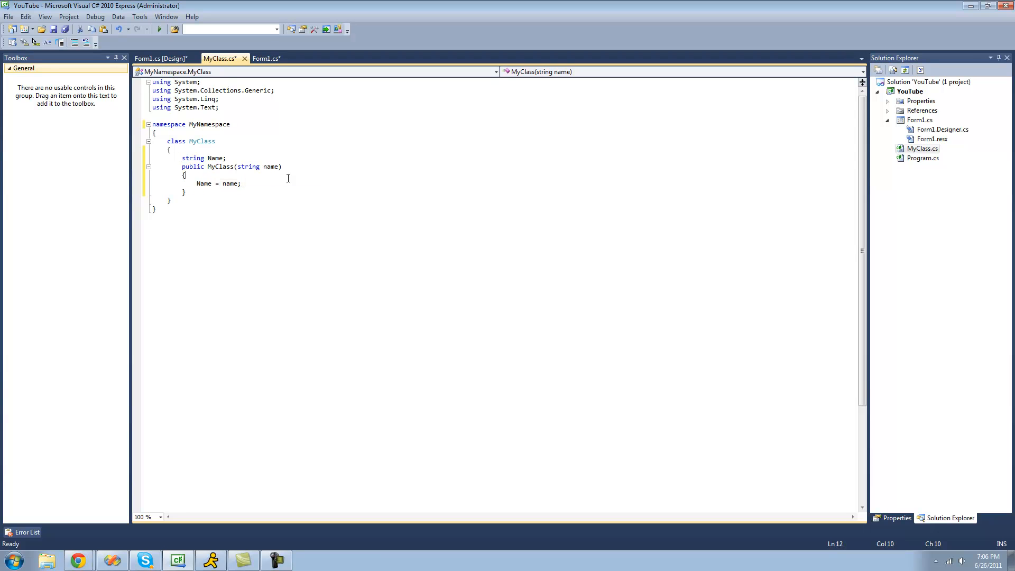
mouse_move(213, 200)
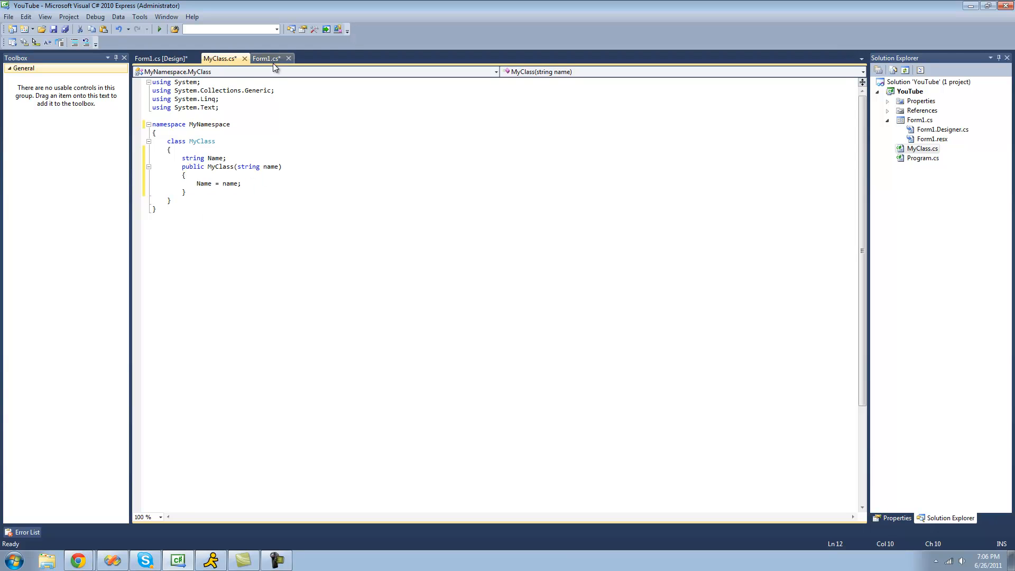
- Insert a second constructor below the first via ctor with a "string hello" parameter
click(267, 59)
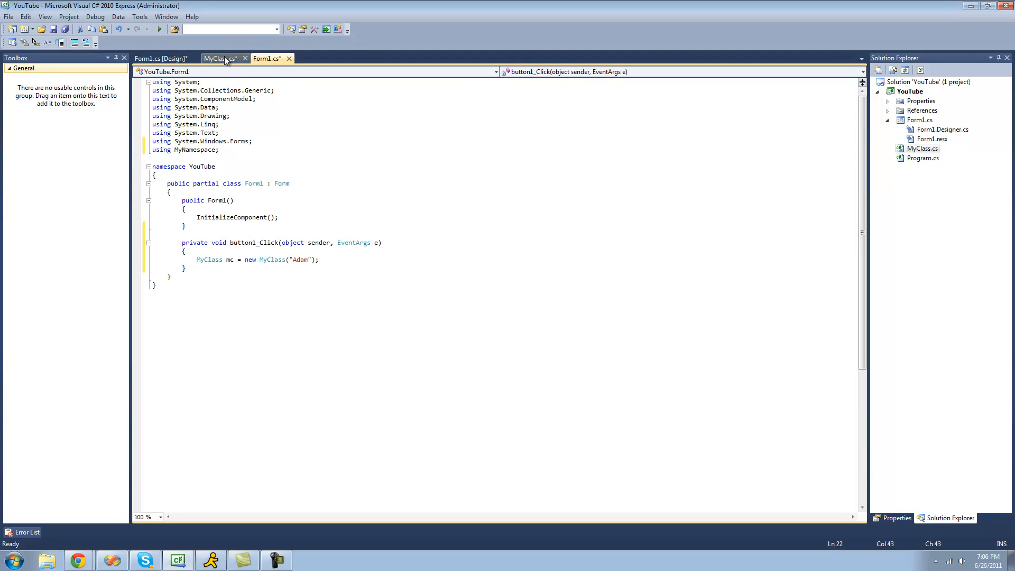
click(218, 59)
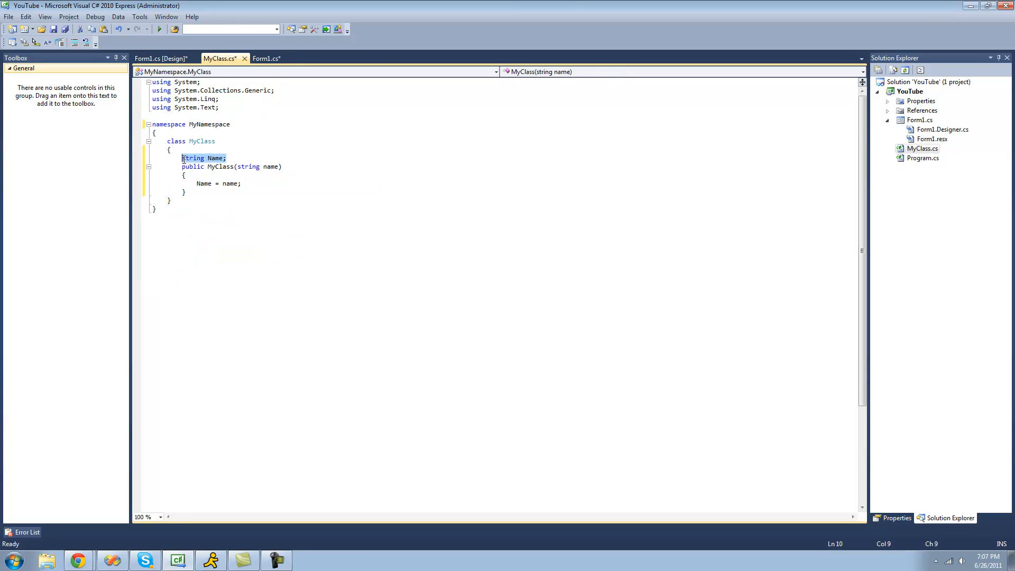
click(402, 174)
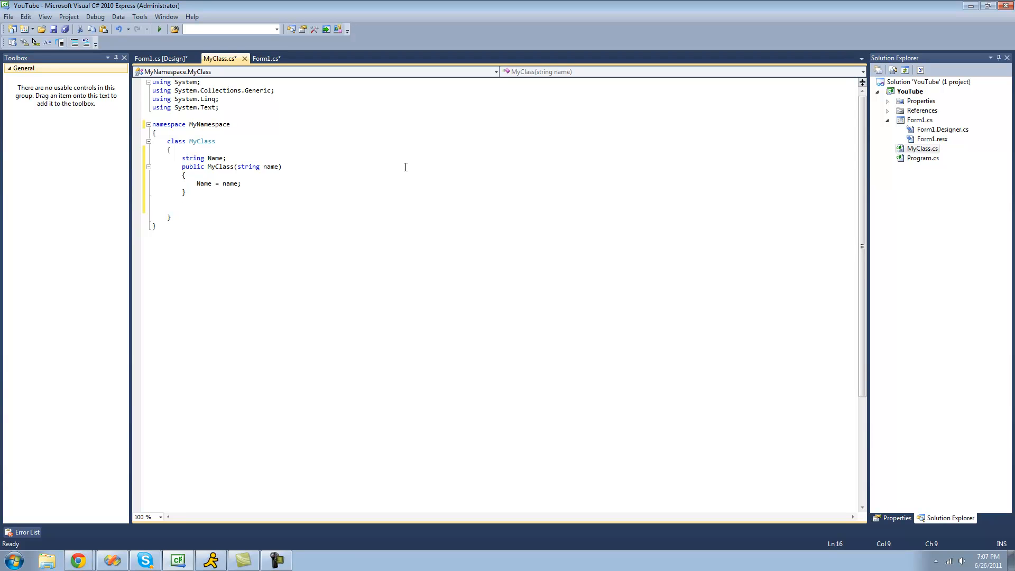
text(ct)
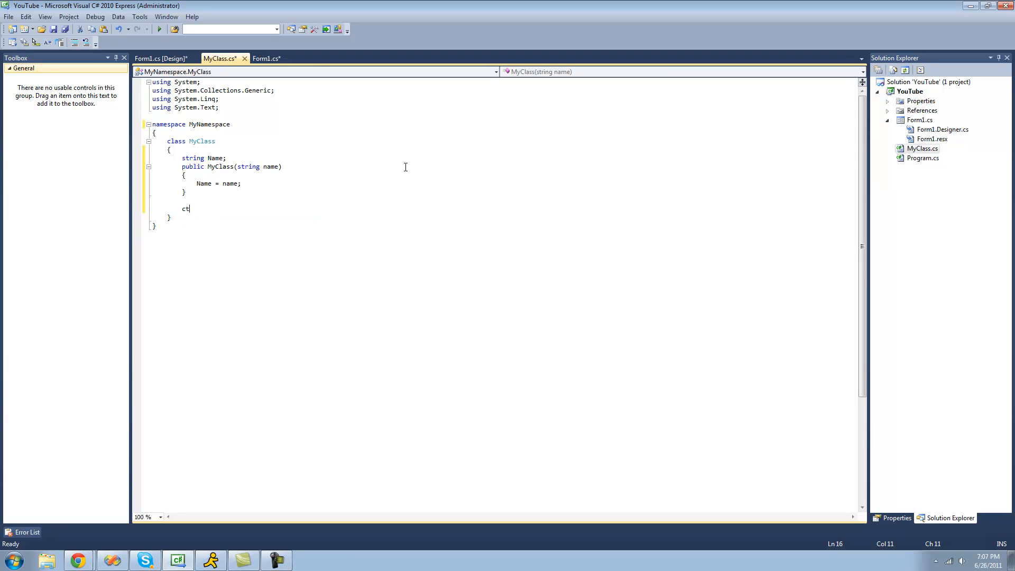
text(o)
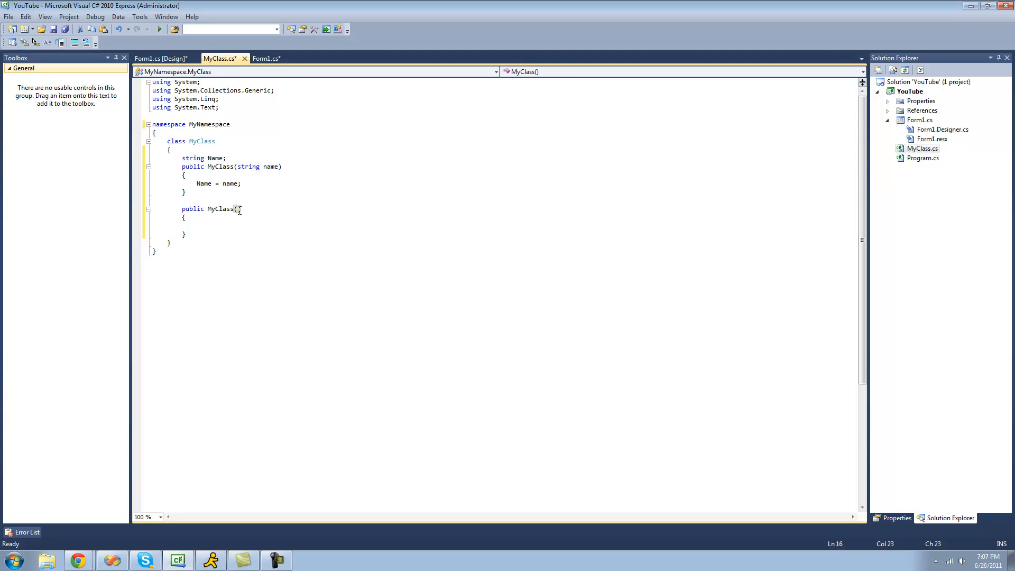
click(240, 209)
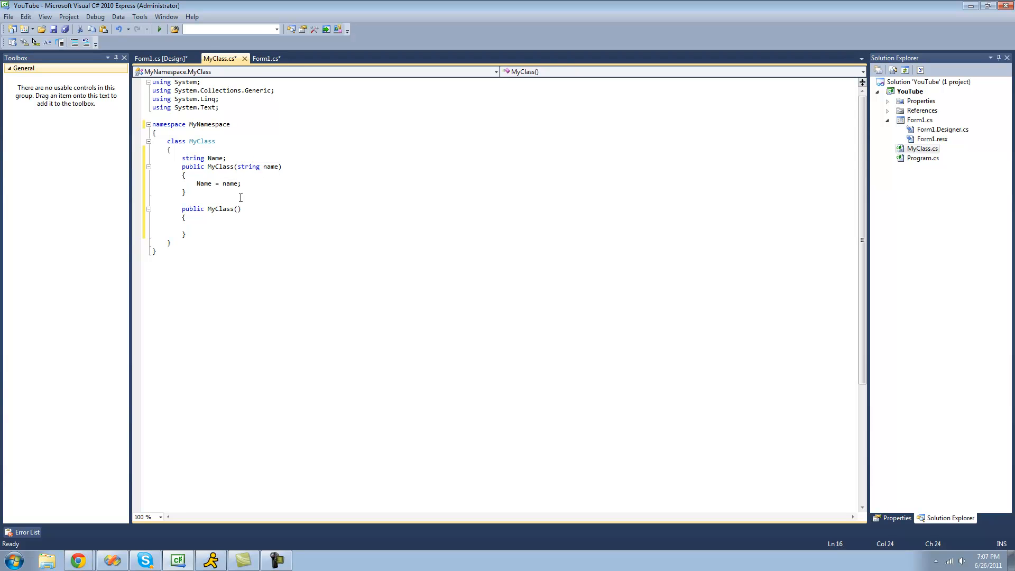
text(string)
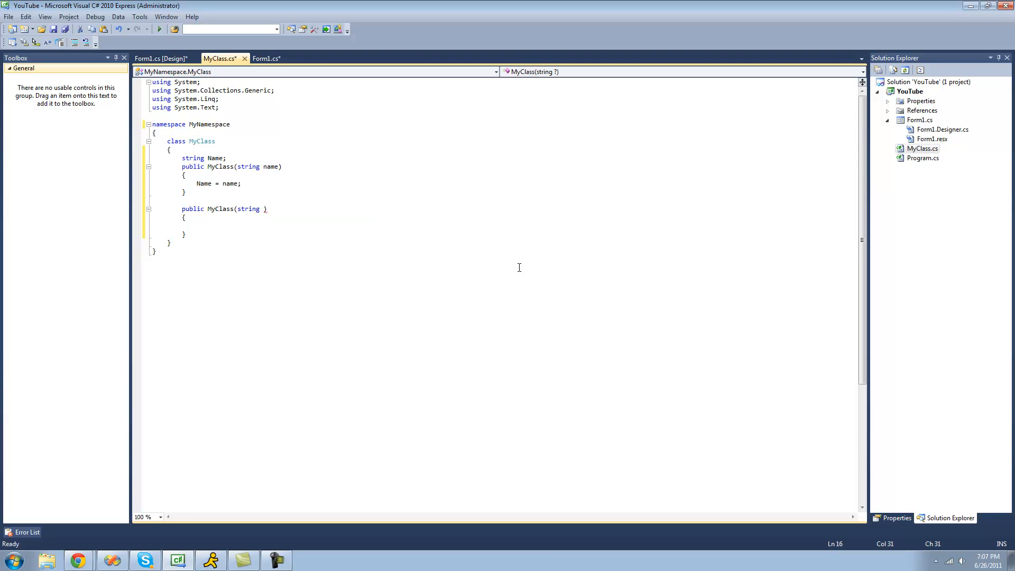
text(hello)
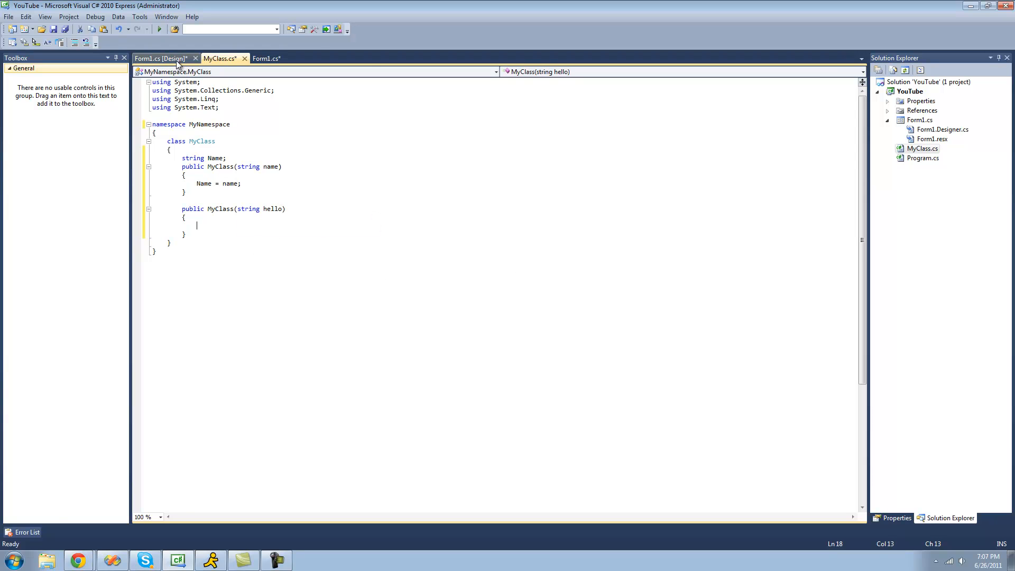
click(266, 58)
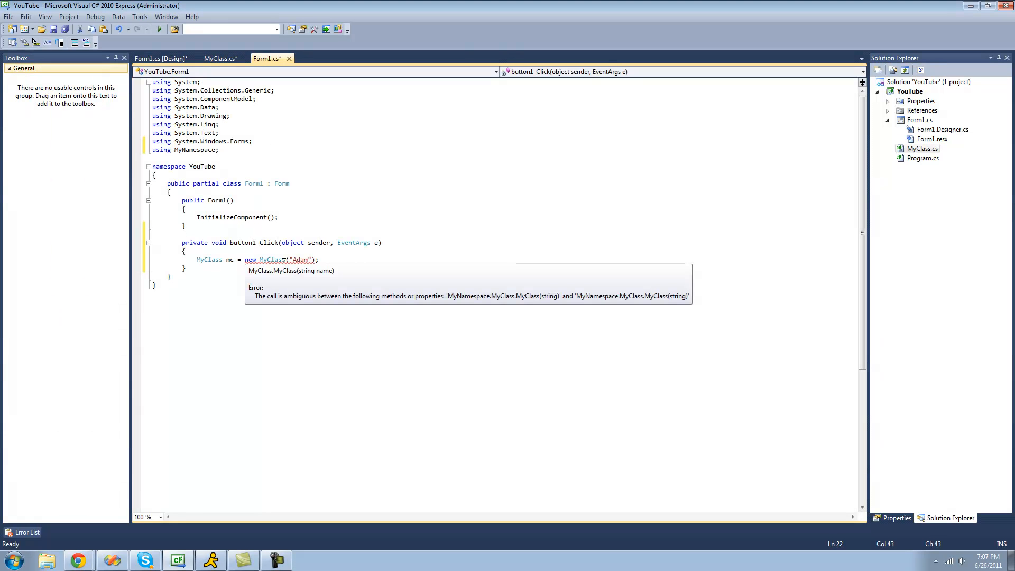
click(219, 58)
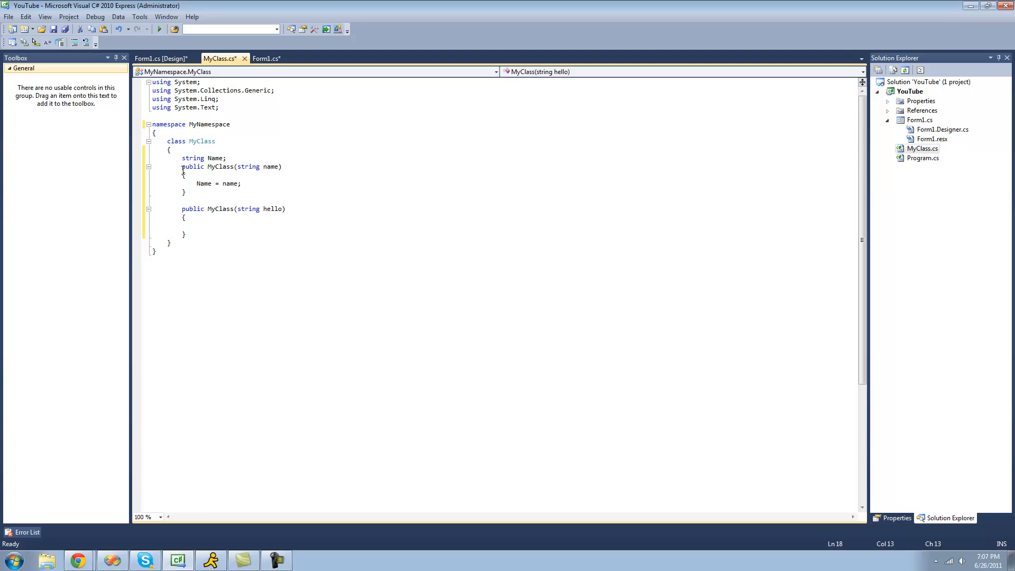
drag(183, 166, 187, 192)
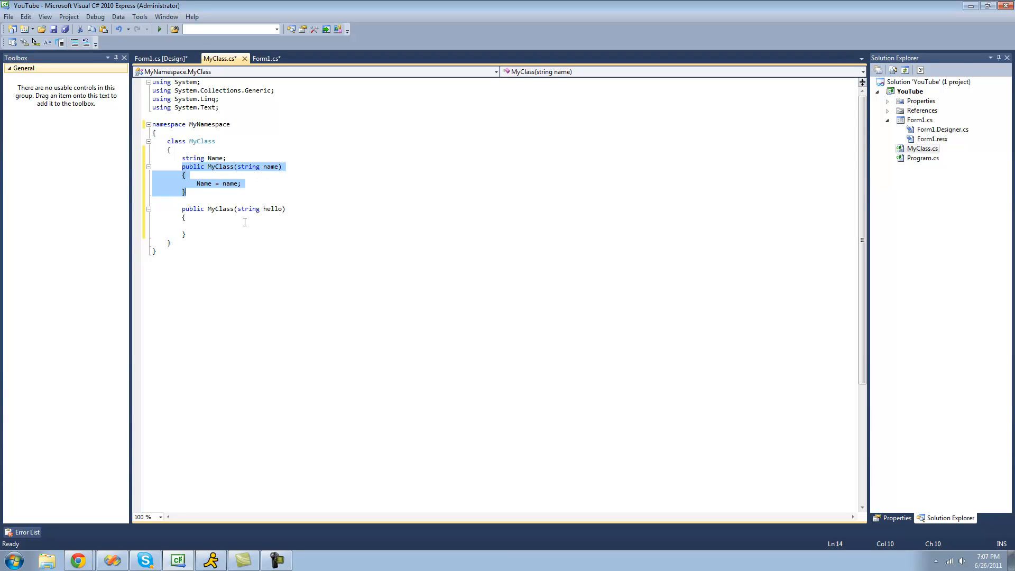
double_click(248, 208)
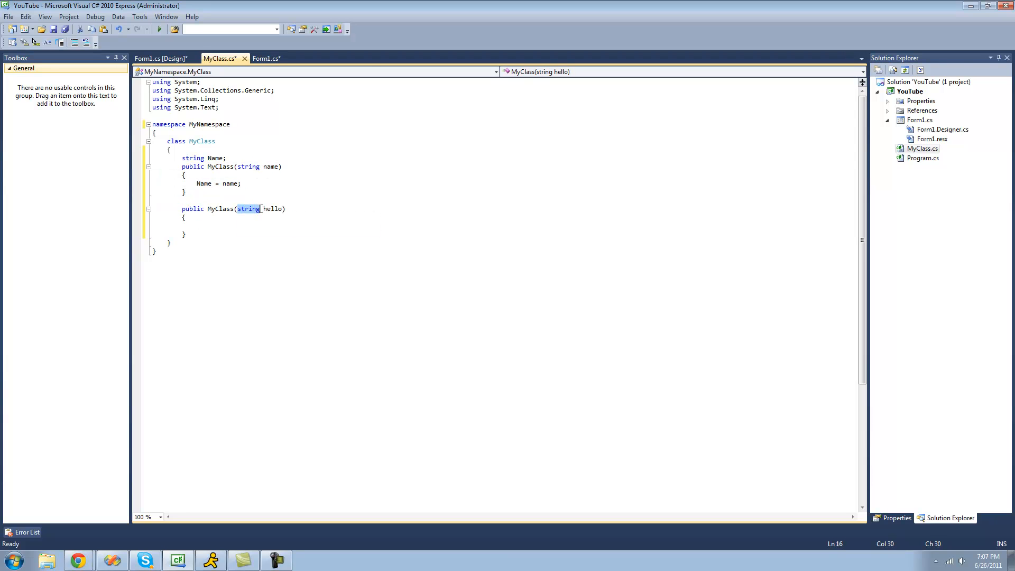
- Change the second constructor's parameter to "bool hello" and highlight the first constructor and its public keyword
text(bool)
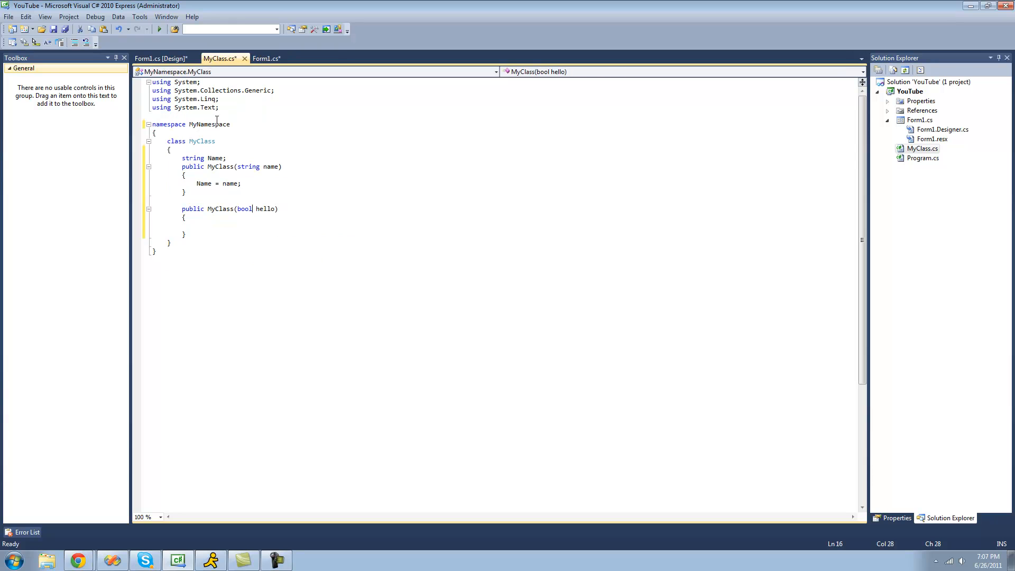
drag(181, 166, 186, 192)
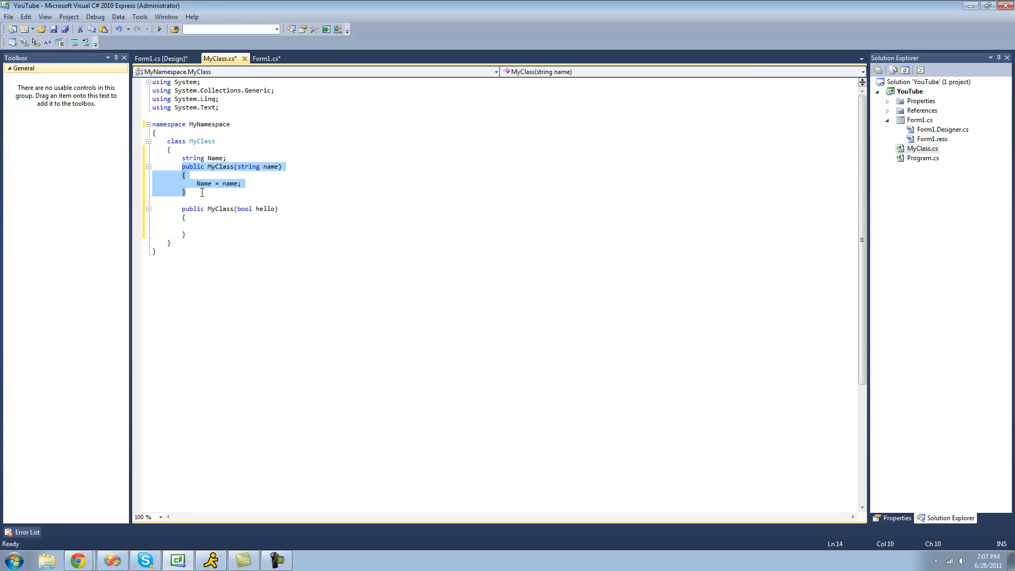
click(224, 226)
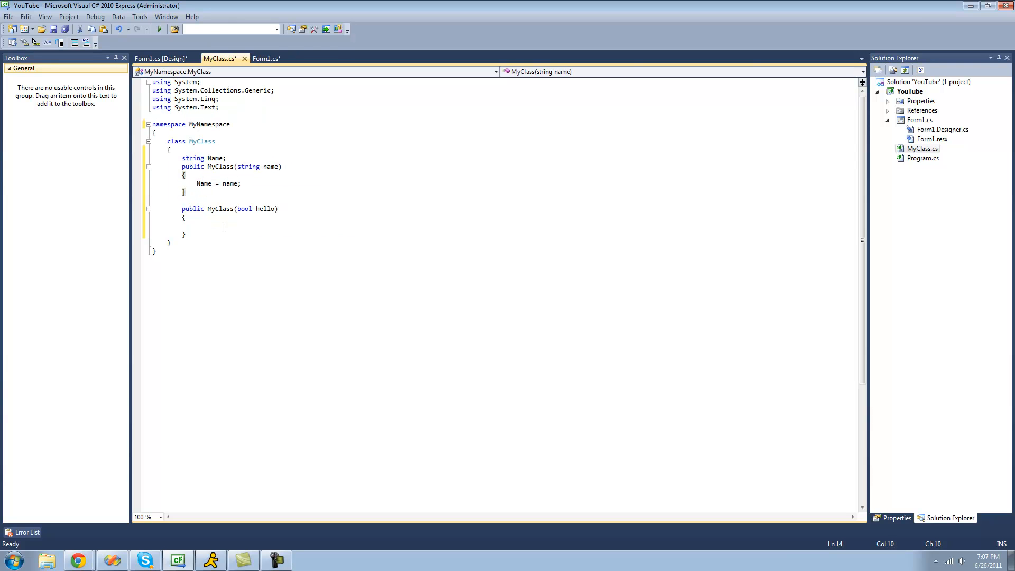
click(262, 226)
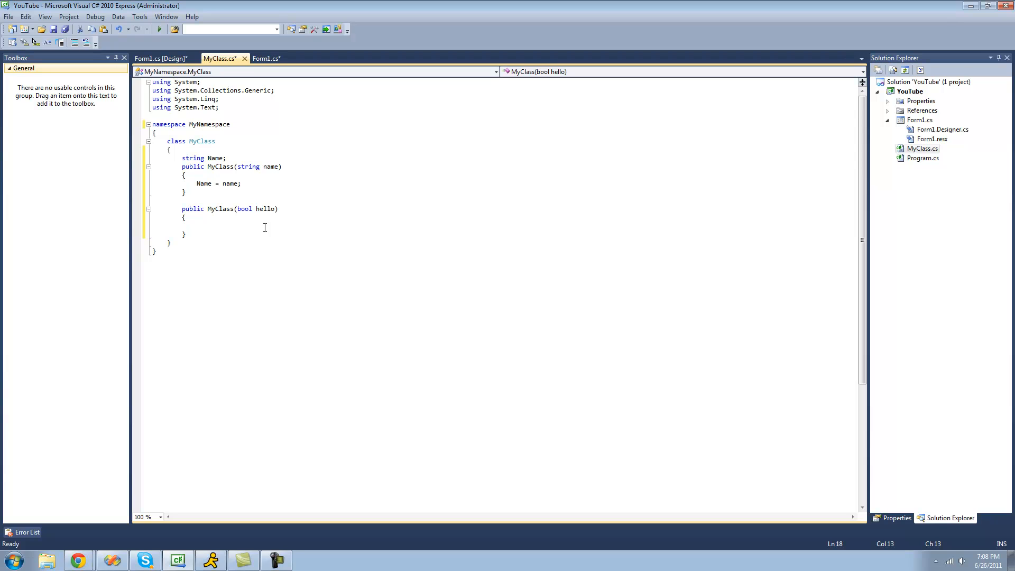
mouse_move(189, 227)
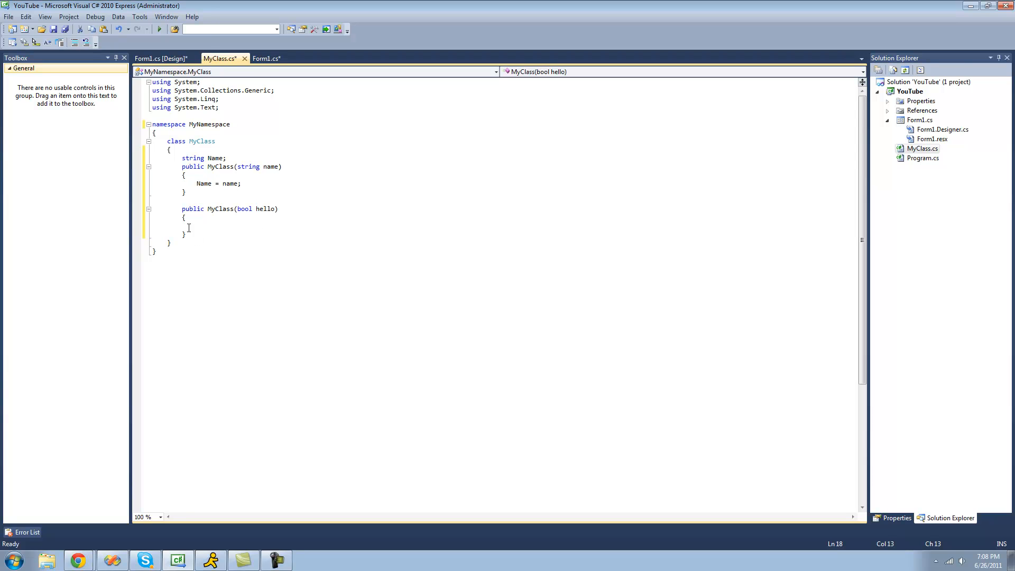
double_click(193, 208)
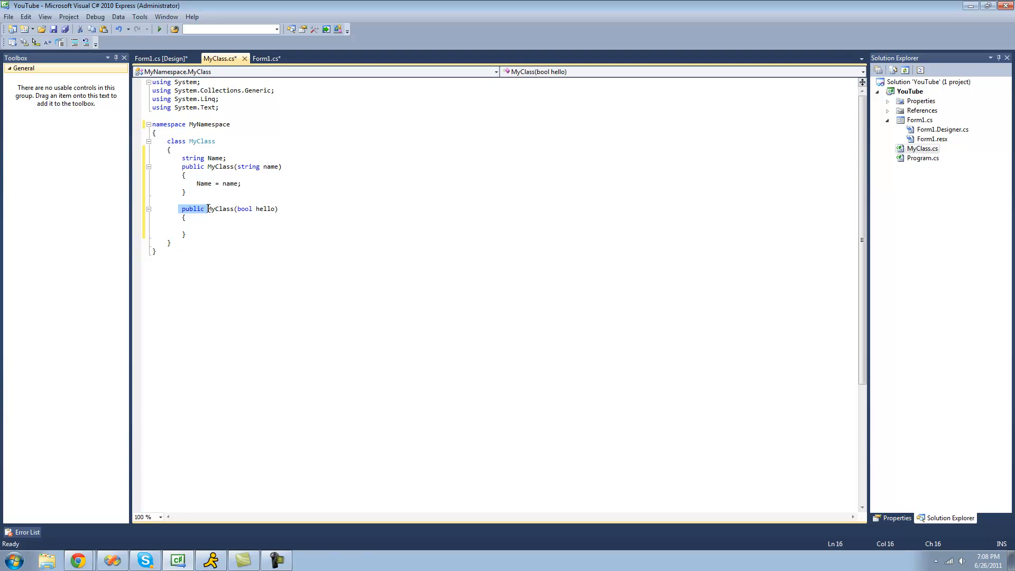